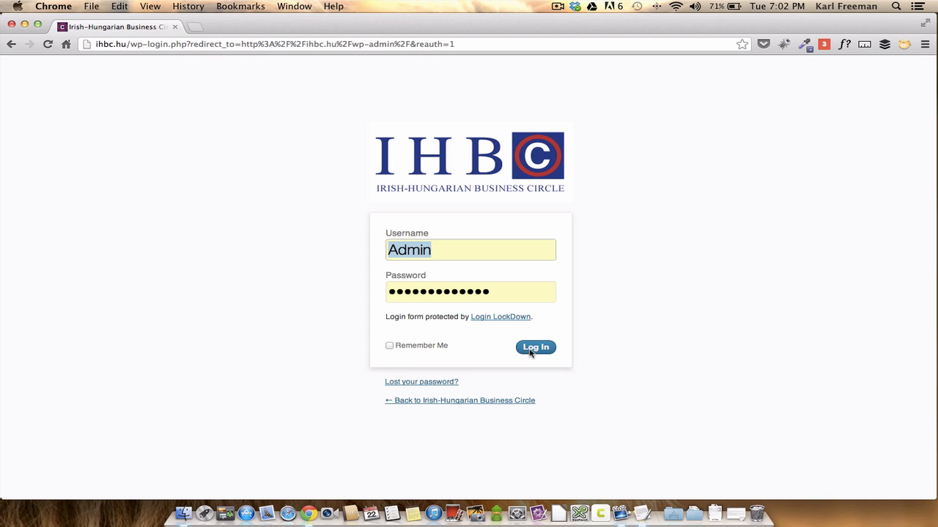
Step: Log in to the Irish-Hungarian Business Circle admin with the saved Admin credentials
{"action": "left_click", "coordinate": [536, 346]}
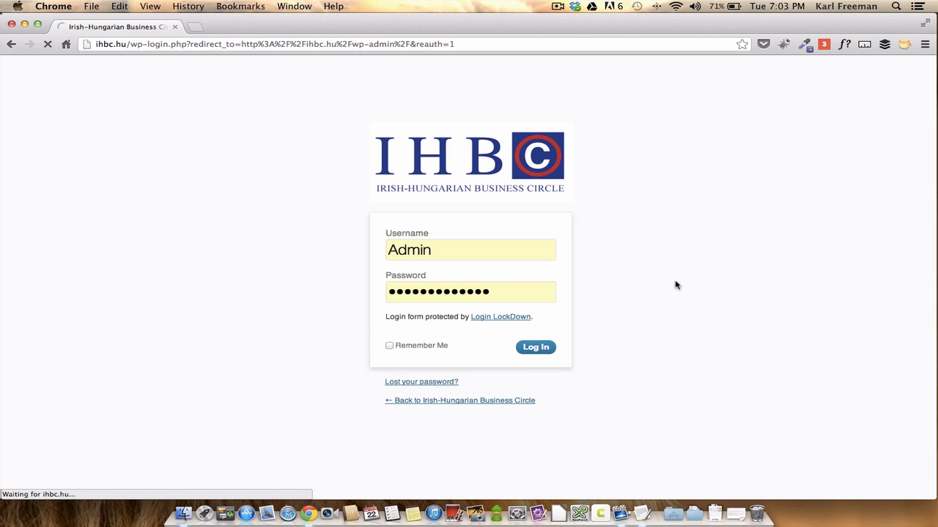
{"action": "left_click", "coordinate": [535, 347]}
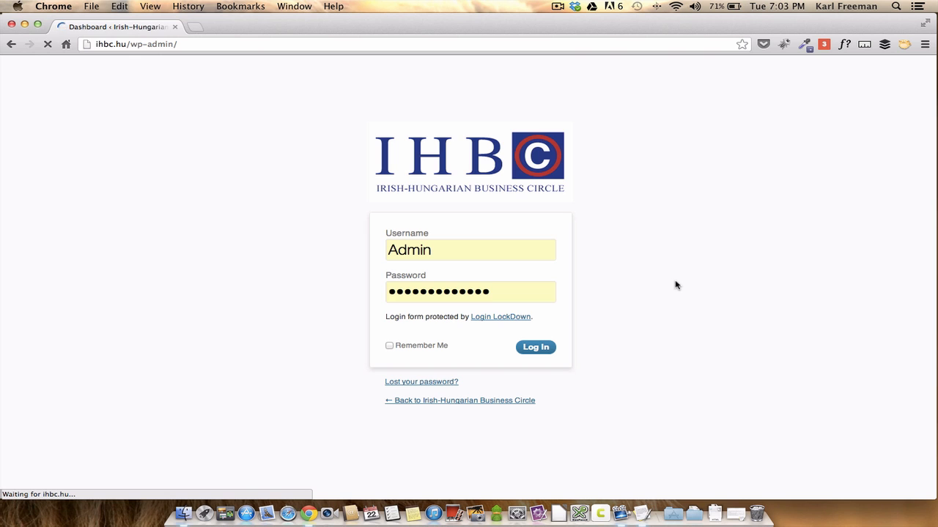
{"action": "left_click", "coordinate": [535, 346]}
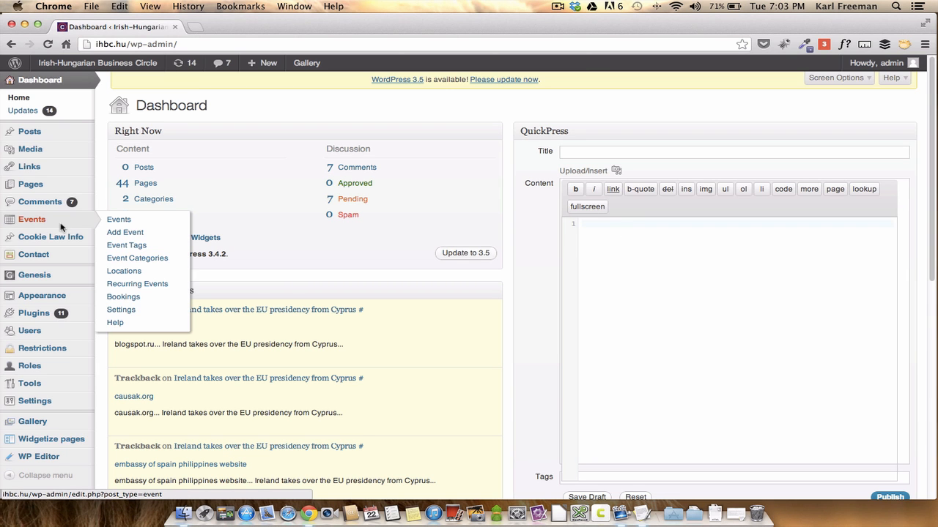
Step: Filter the Events list to past events (10 items), then back to future events (13 items)
{"action": "left_click", "coordinate": [119, 220]}
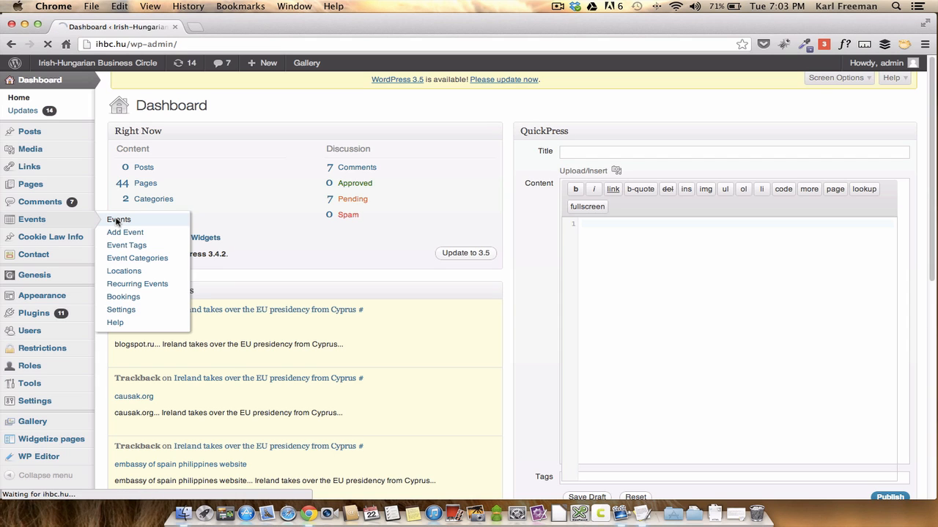
{"action": "left_click", "coordinate": [118, 219]}
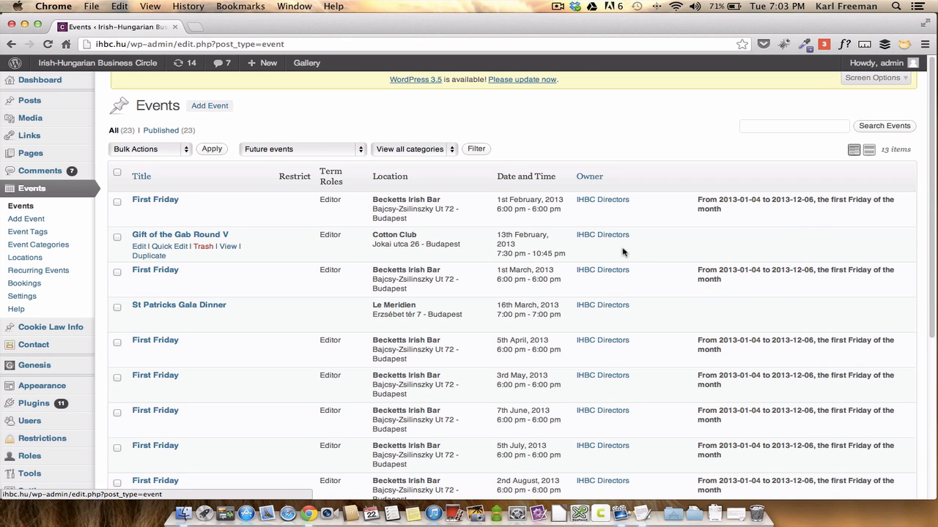
{"action": "mouse_move", "coordinate": [359, 160]}
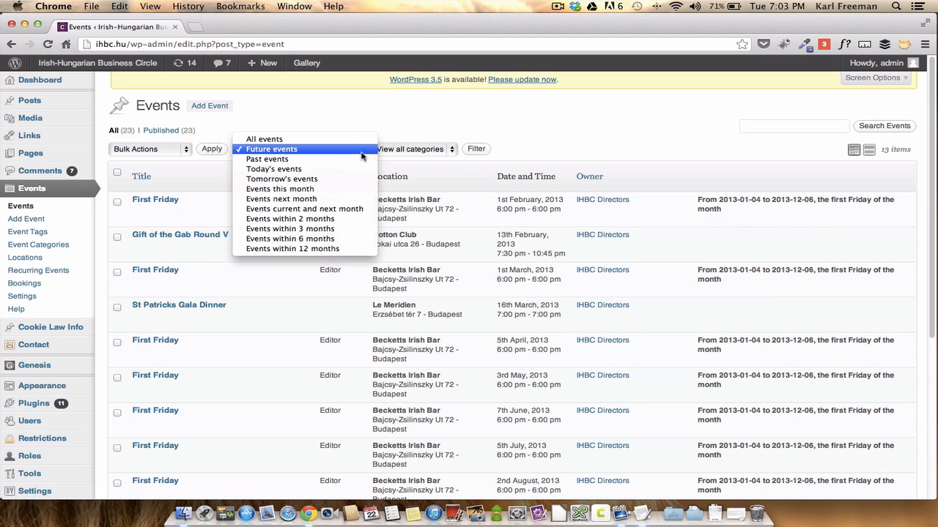
{"action": "left_click", "coordinate": [267, 159]}
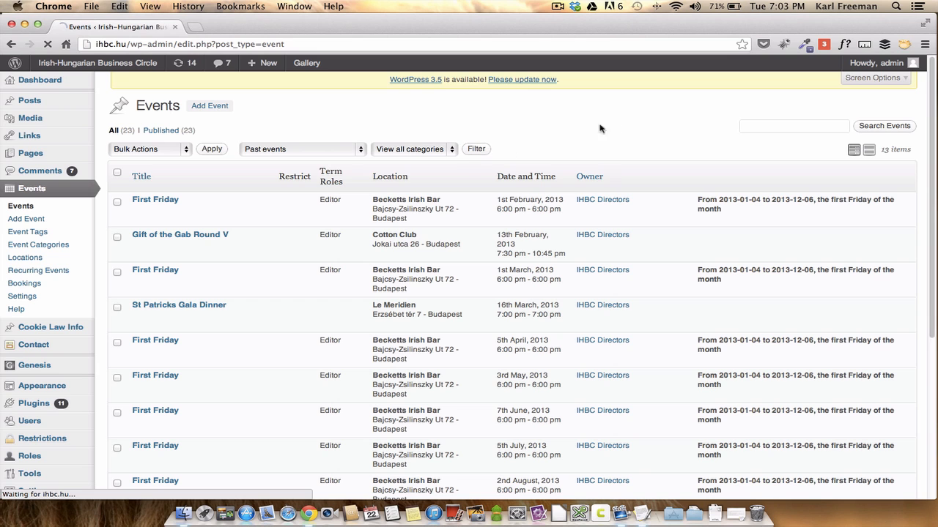
{"action": "left_click", "coordinate": [475, 149]}
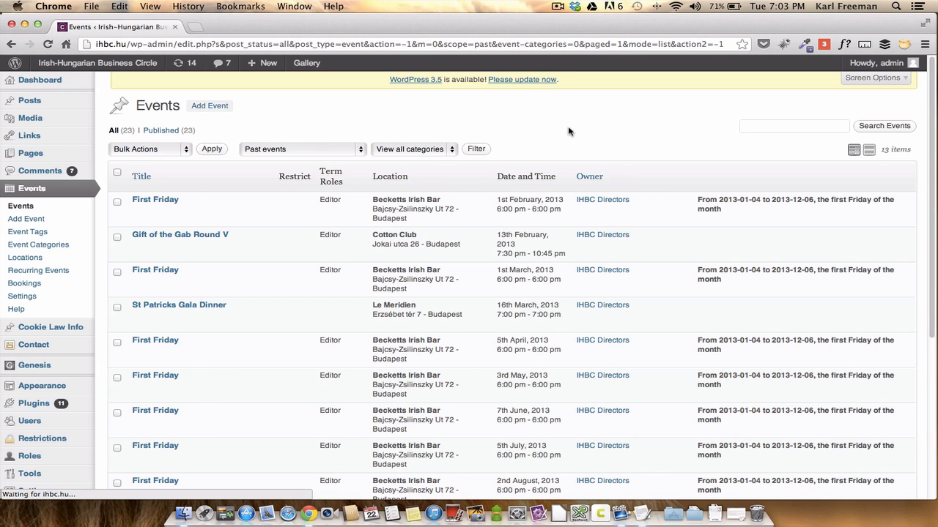
{"action": "scroll", "scroll_direction": "down", "scroll_amount": 3}
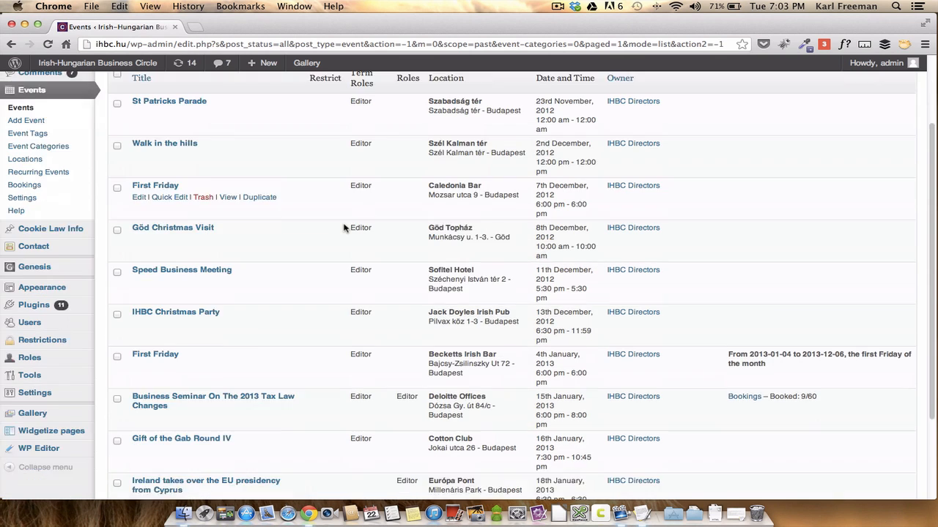
{"action": "scroll", "scroll_direction": "up", "scroll_amount": 3}
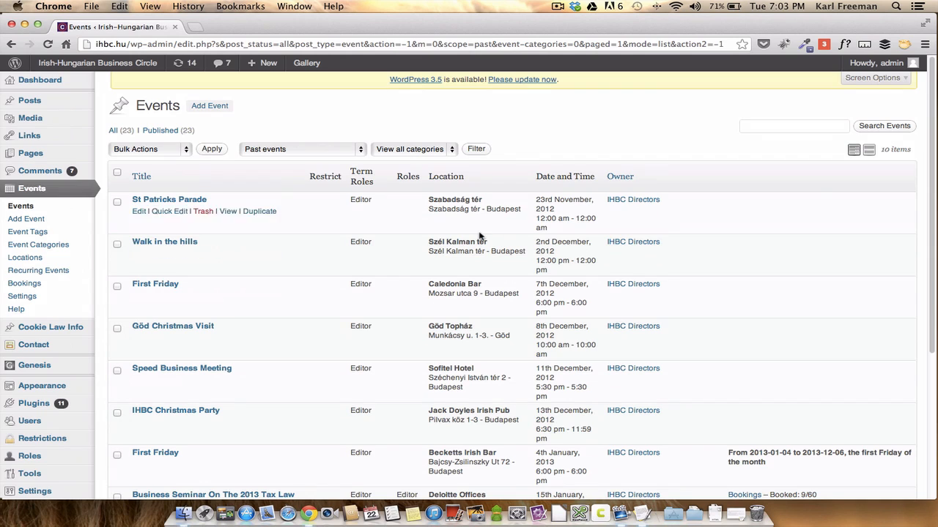
{"action": "mouse_move", "coordinate": [345, 163]}
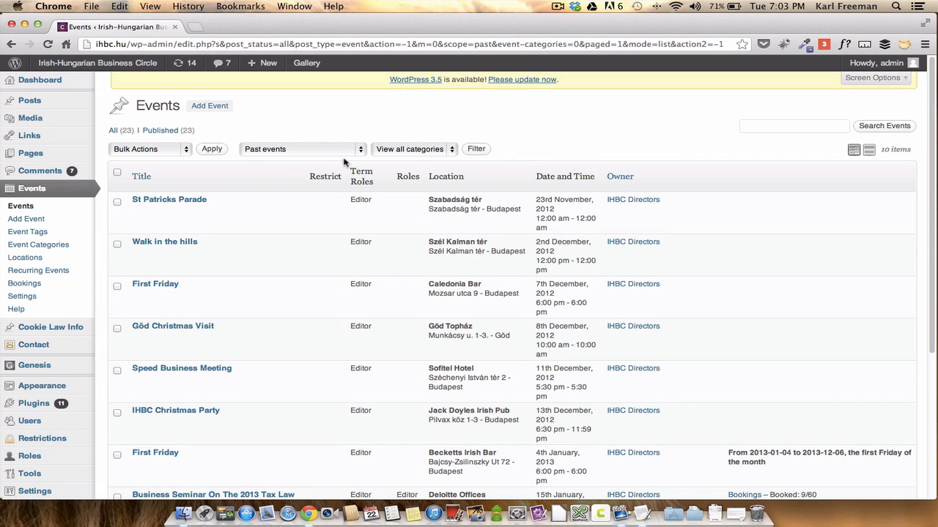
{"action": "left_click", "coordinate": [301, 149]}
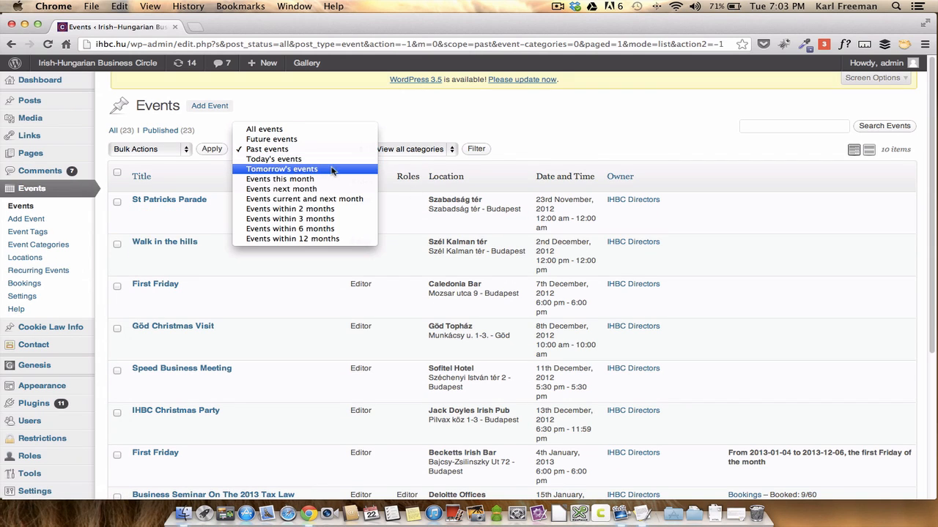
{"action": "mouse_move", "coordinate": [304, 208]}
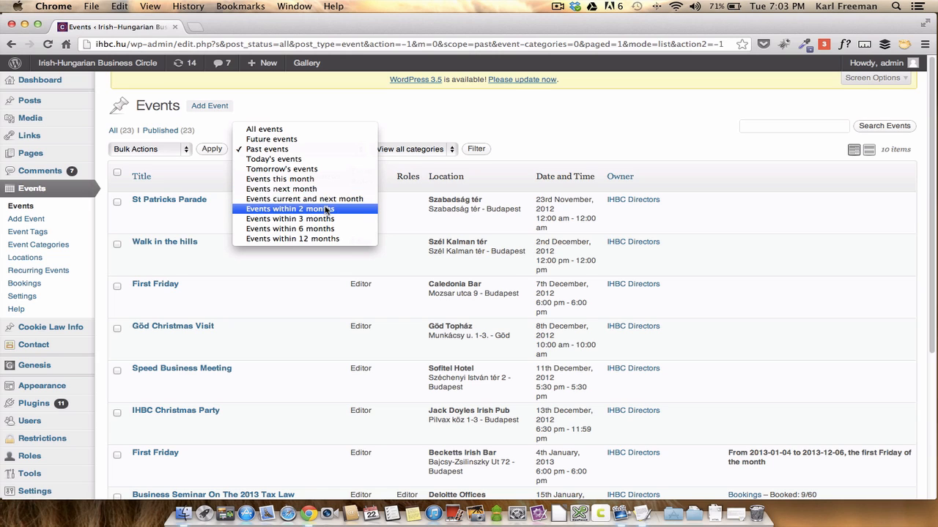
{"action": "left_click", "coordinate": [271, 139]}
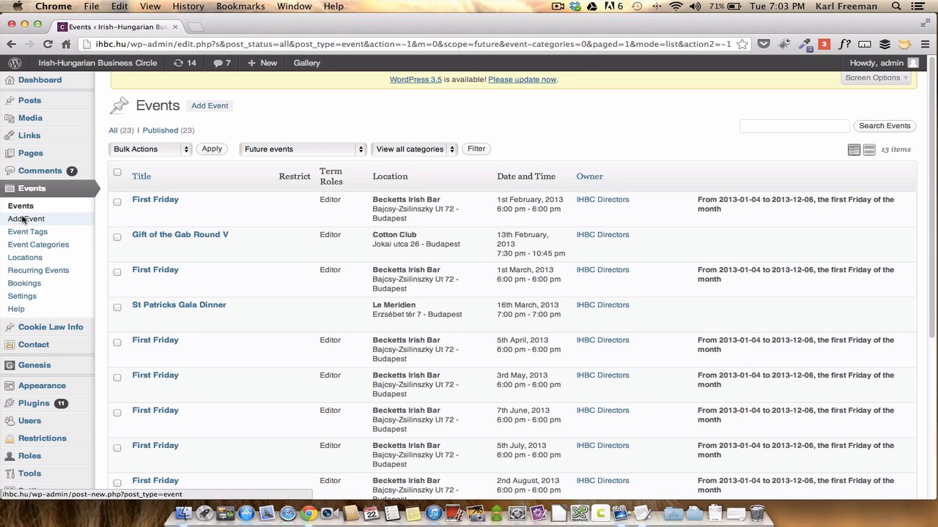
Step: Add a new event titled 'Our Office Party' and start its body text
{"action": "left_click", "coordinate": [26, 219]}
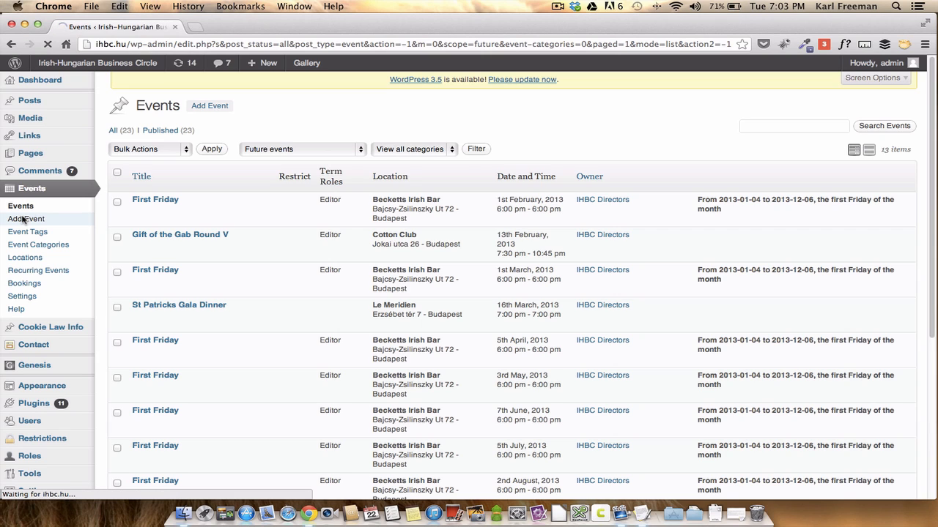
{"action": "left_click", "coordinate": [26, 218]}
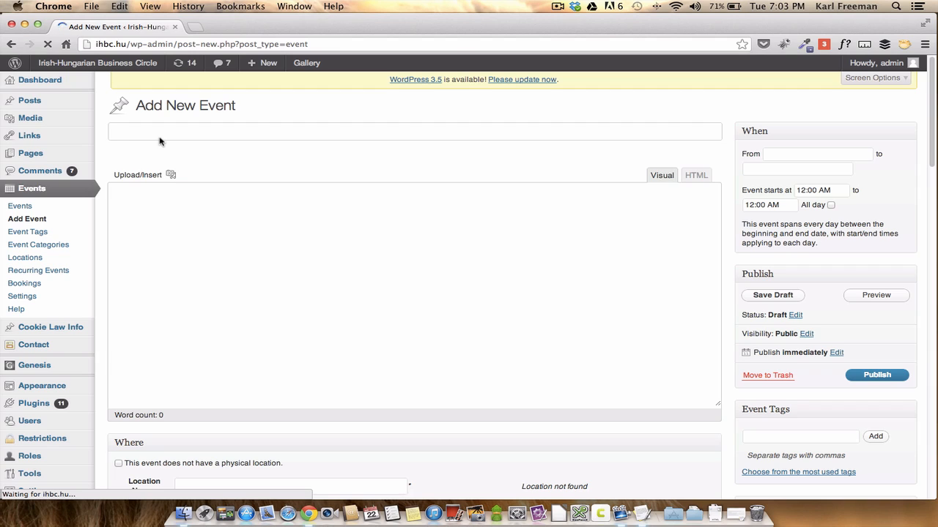
{"action": "type", "text": "Our Of"}
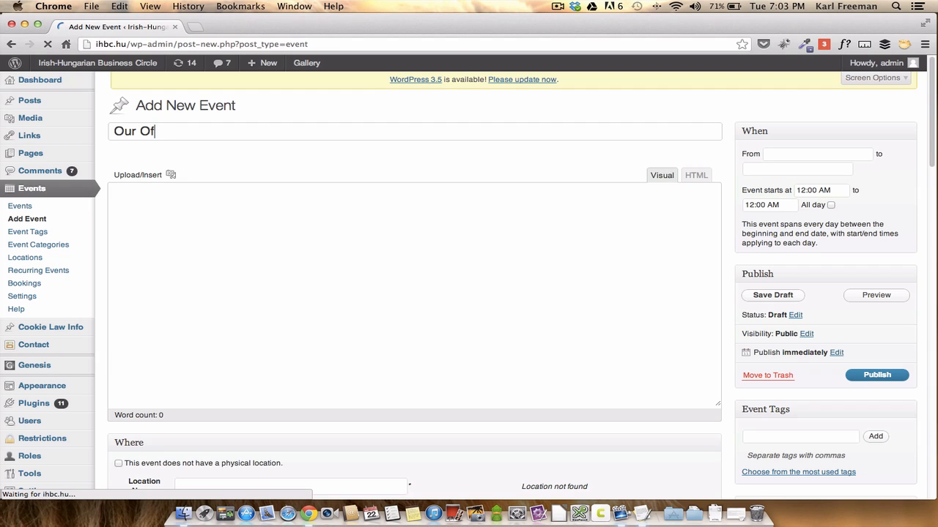
{"action": "type", "text": "fice Pa"}
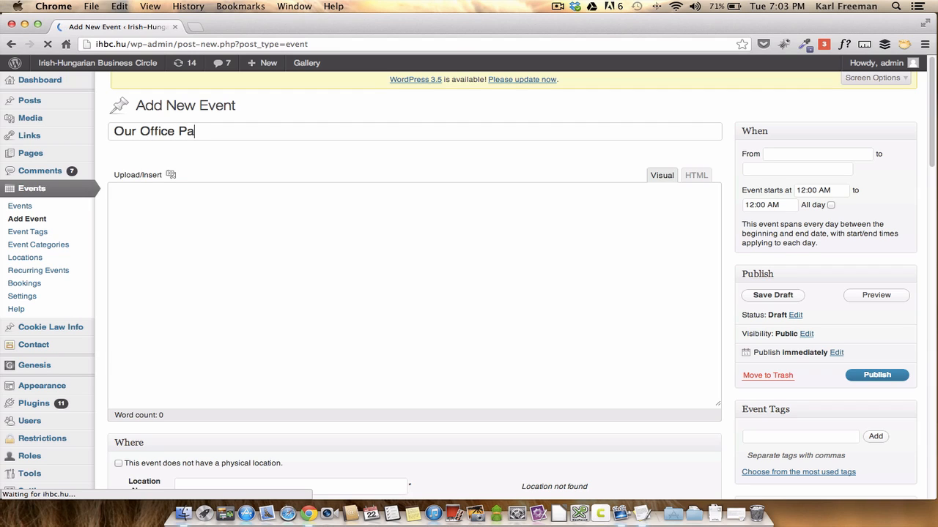
{"action": "type", "text": "rty"}
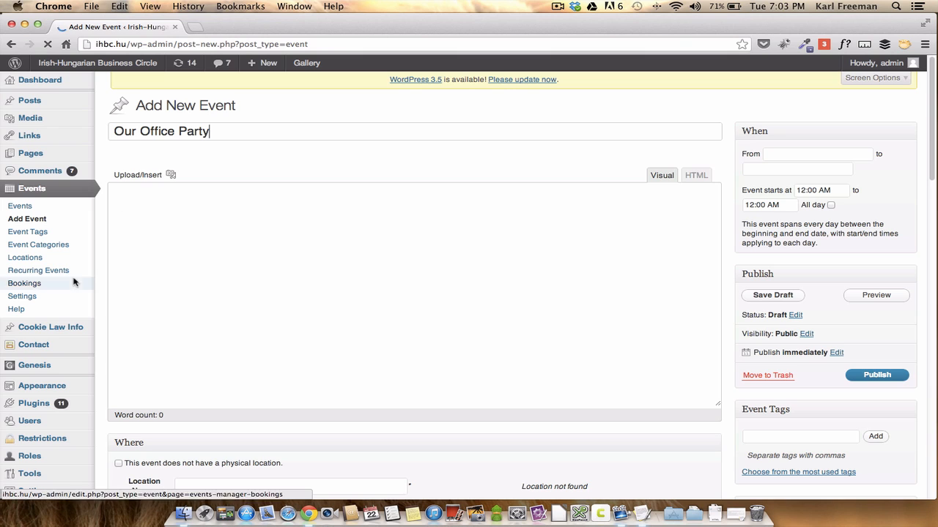
{"action": "left_click", "coordinate": [143, 208]}
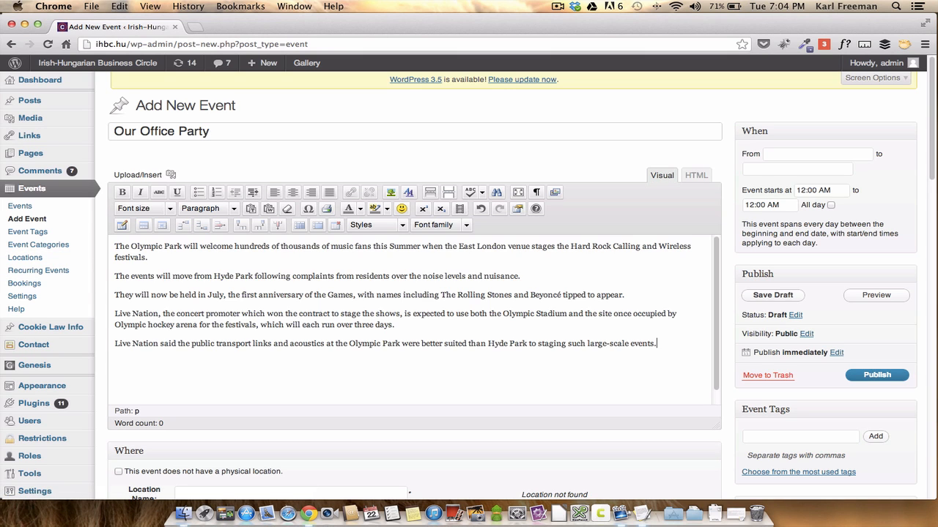
Step: Copy the title to the top of the body as a bold, centred, 24pt red heading
{"action": "double_click", "coordinate": [175, 131]}
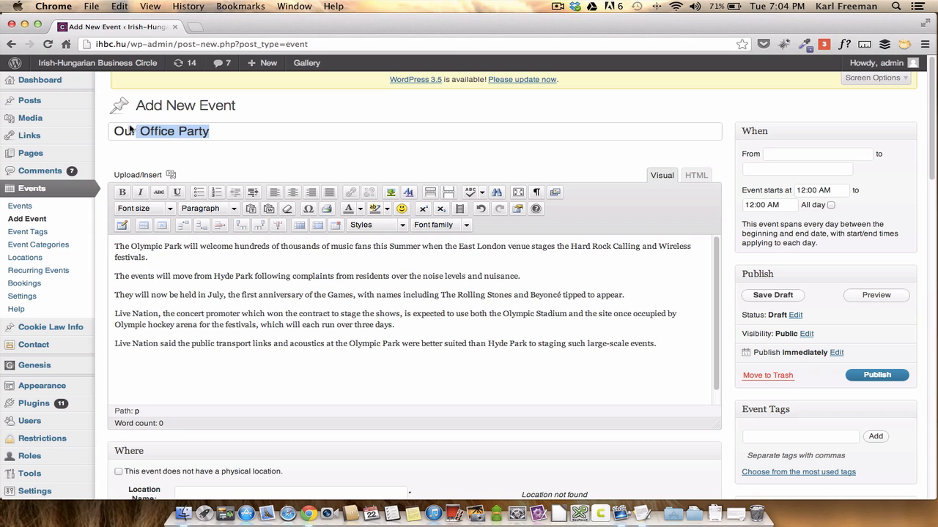
{"action": "right_click", "coordinate": [175, 131]}
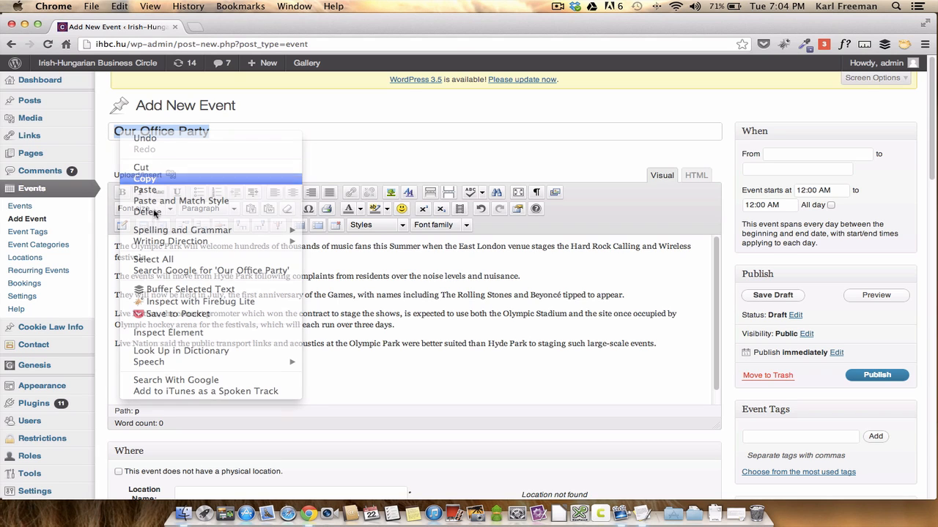
{"action": "left_click", "coordinate": [145, 189]}
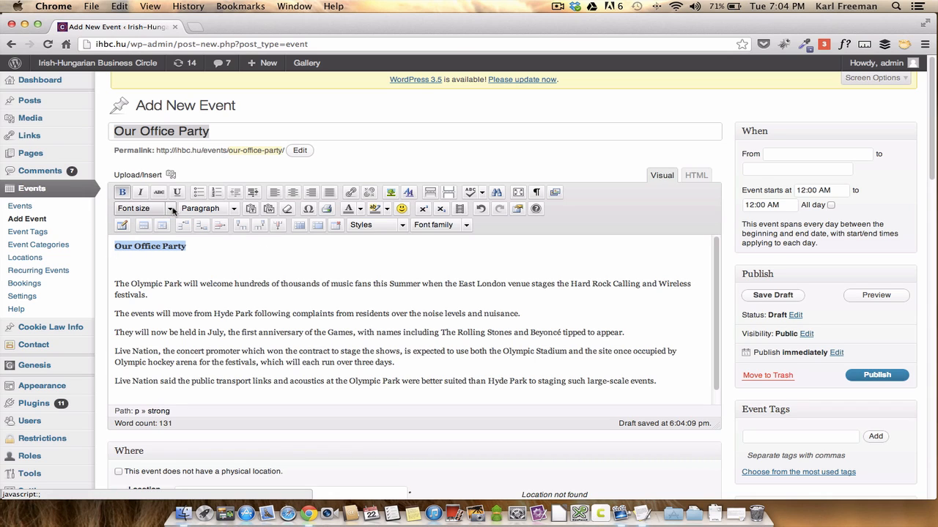
{"action": "left_click", "coordinate": [170, 209]}
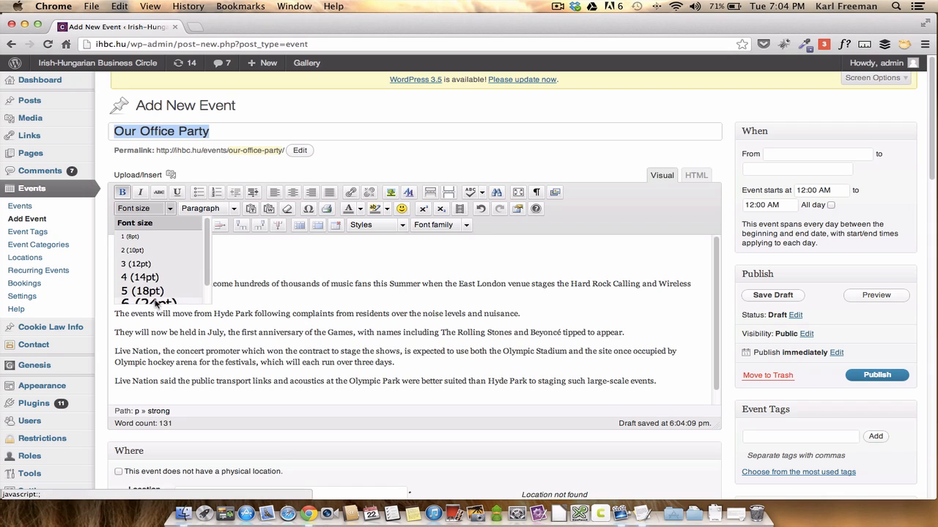
{"action": "left_click", "coordinate": [149, 303]}
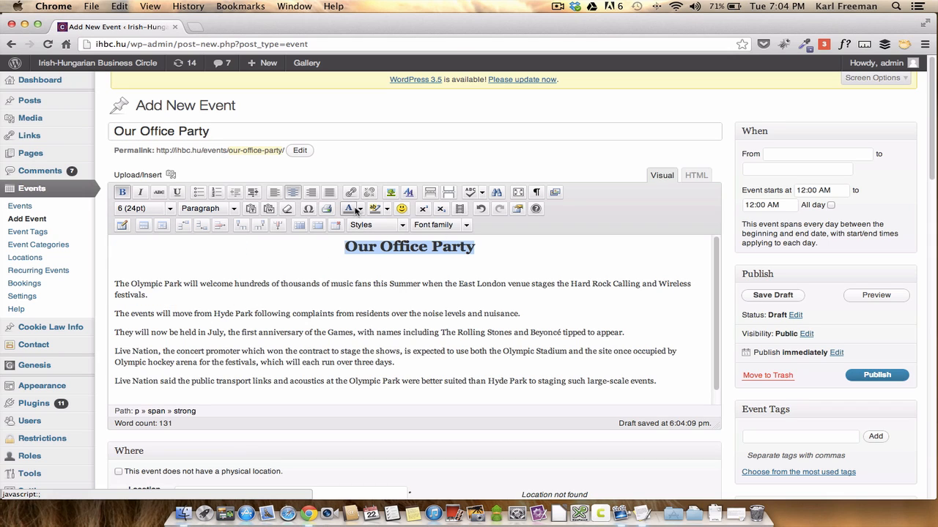
{"action": "left_click", "coordinate": [384, 209]}
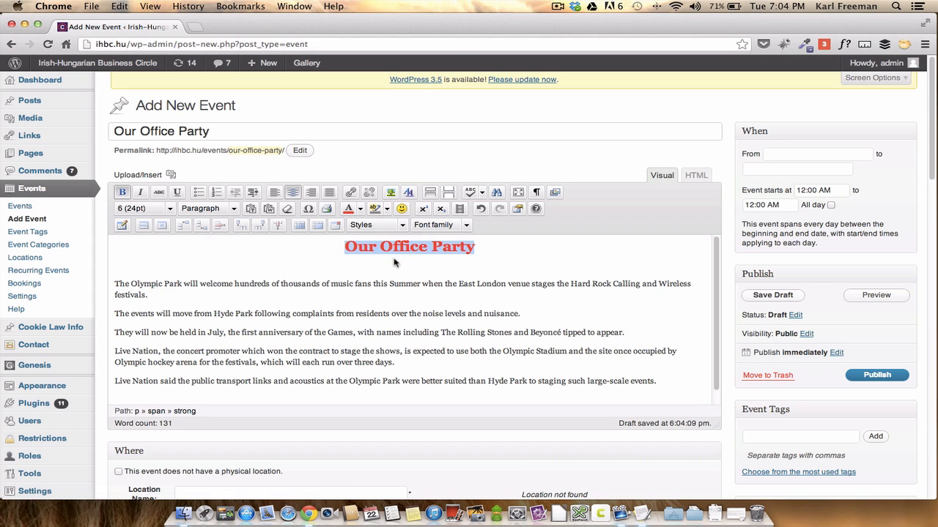
{"action": "left_click", "coordinate": [115, 262]}
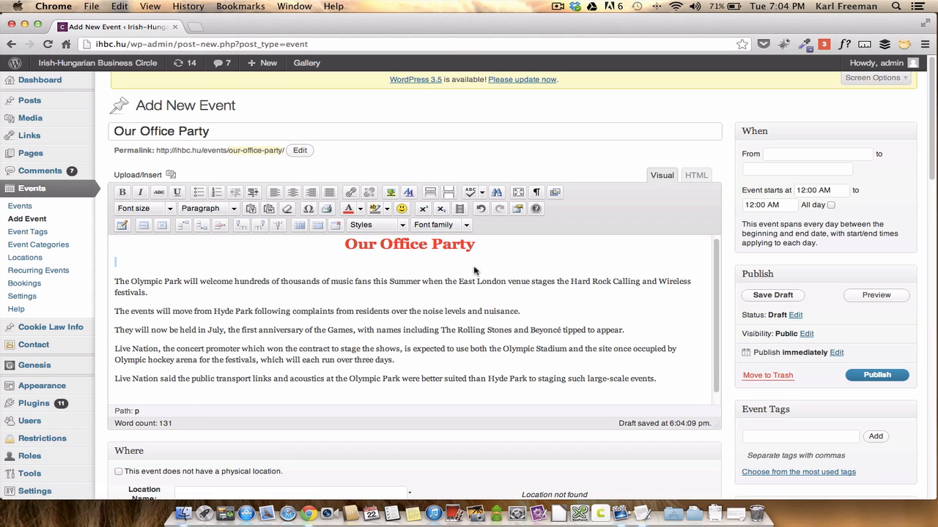
Step: Type 'Click here...' at the end of the description and select the phrase
{"action": "scroll", "scroll_direction": "down", "scroll_amount": 3}
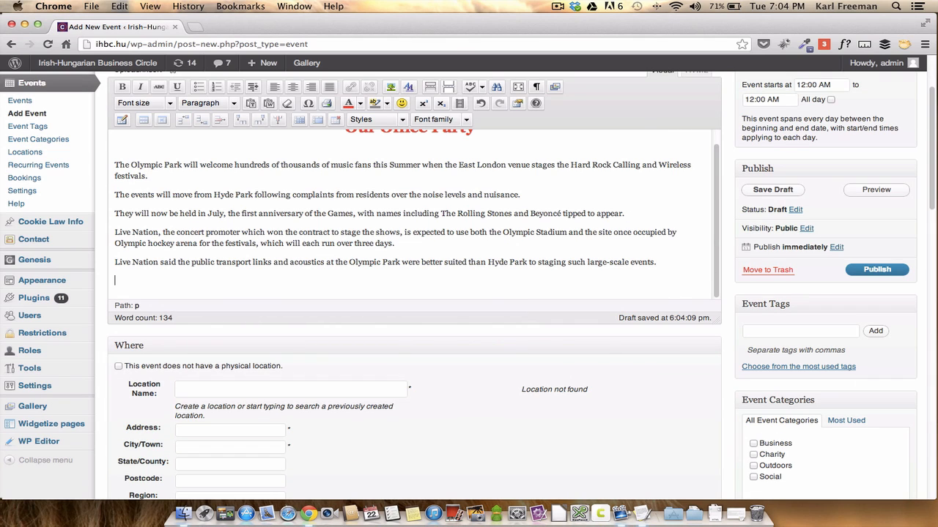
{"action": "type", "text": "c"}
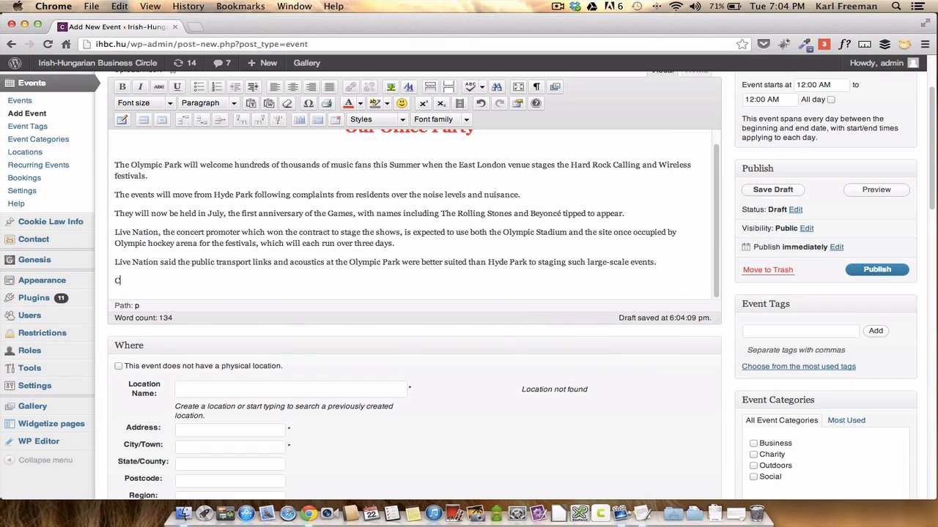
{"action": "type", "text": "lick he"}
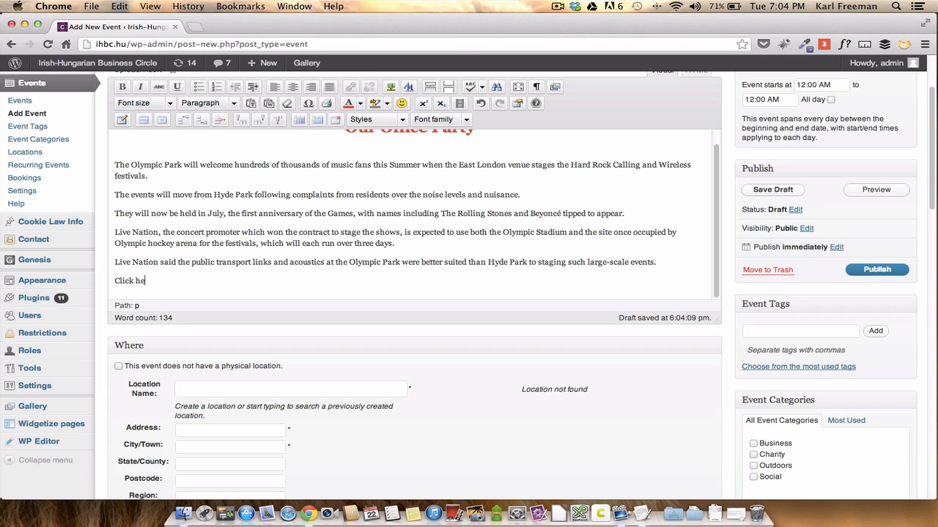
{"action": "type", "text": "re..."}
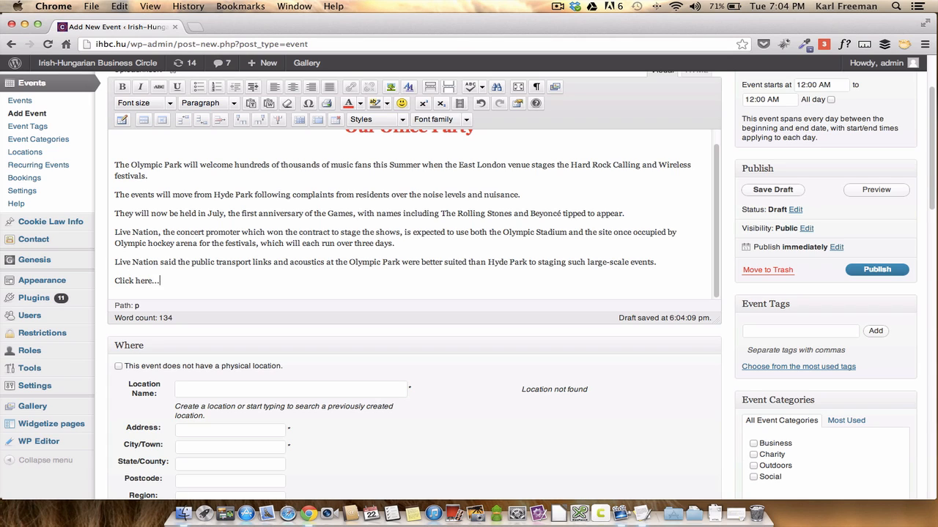
{"action": "mouse_move", "coordinate": [273, 213]}
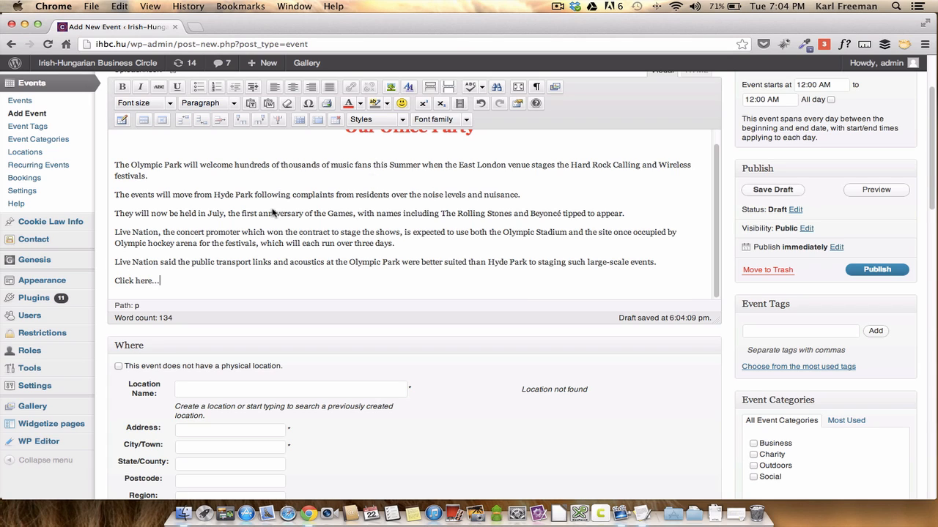
{"action": "double_click", "coordinate": [139, 281]}
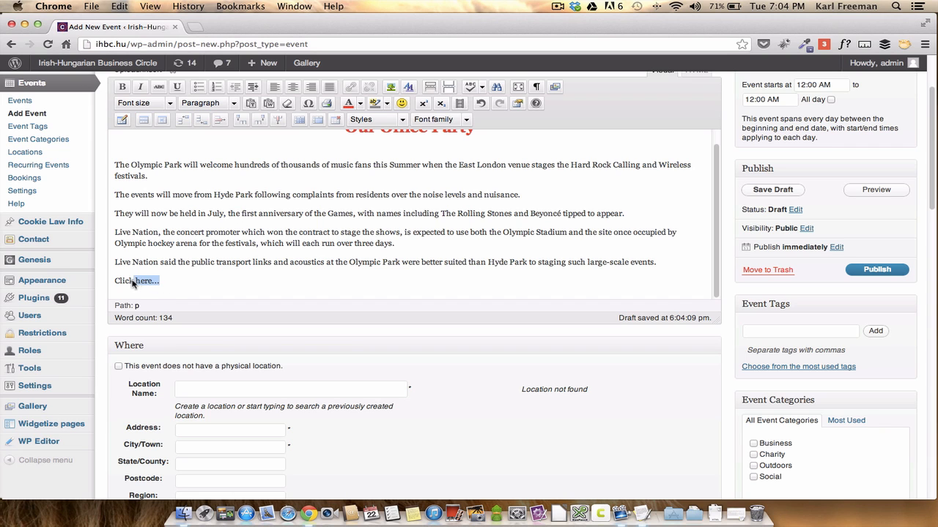
{"action": "left_click", "coordinate": [350, 86]}
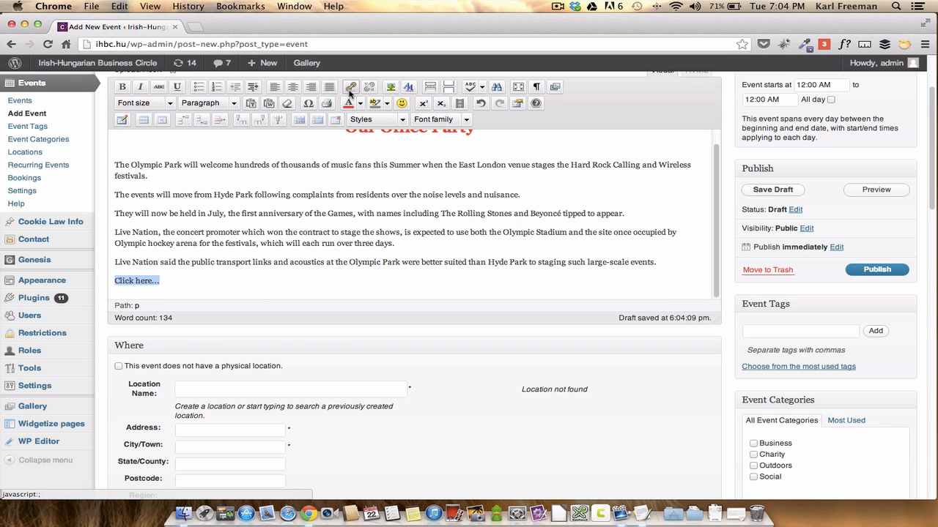
{"action": "left_click", "coordinate": [350, 87]}
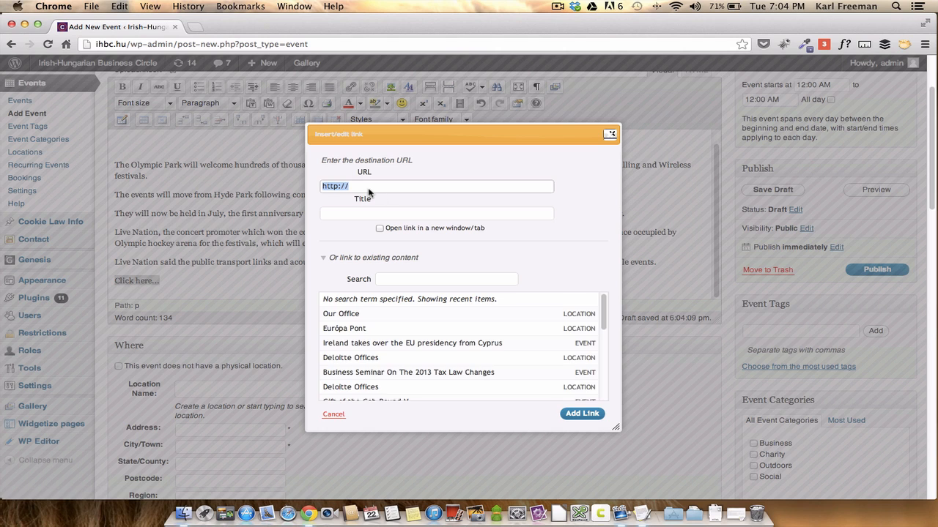
{"action": "type", "text": "face"}
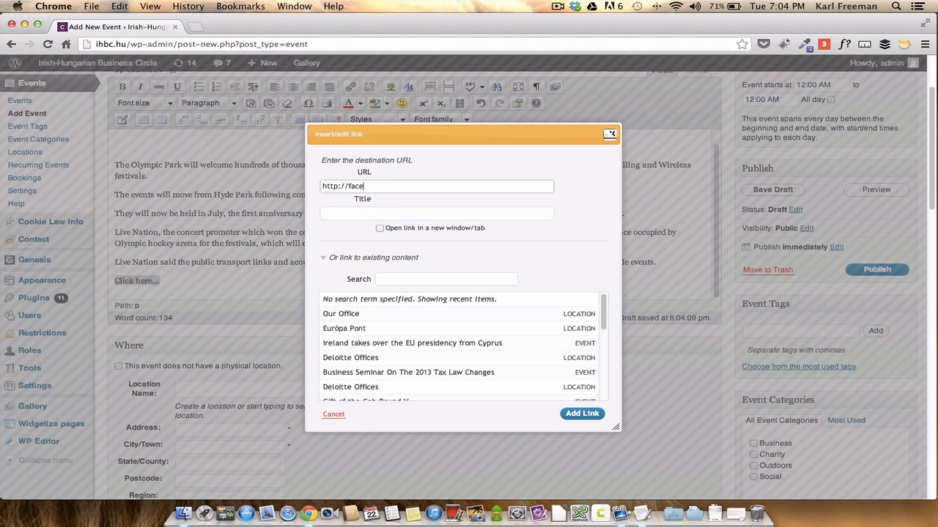
{"action": "type", "text": "book.com"}
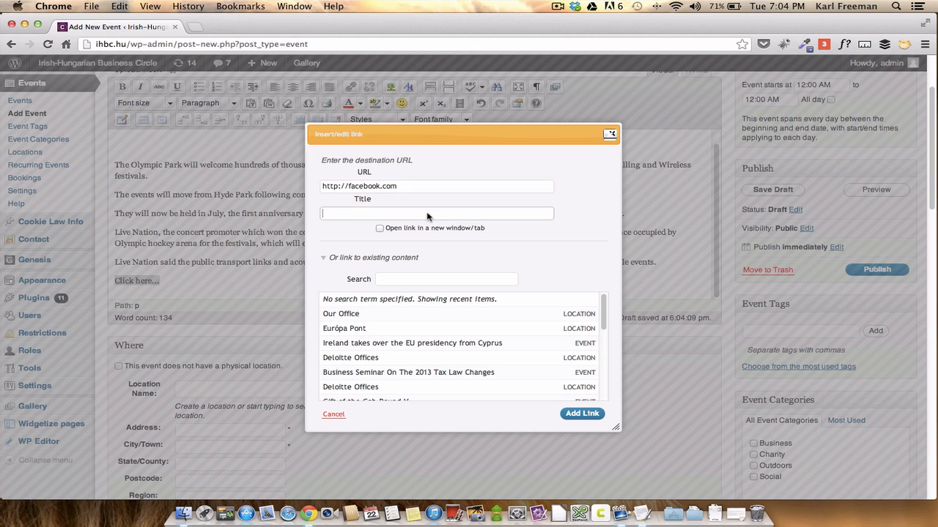
{"action": "type", "text": "Facebook"}
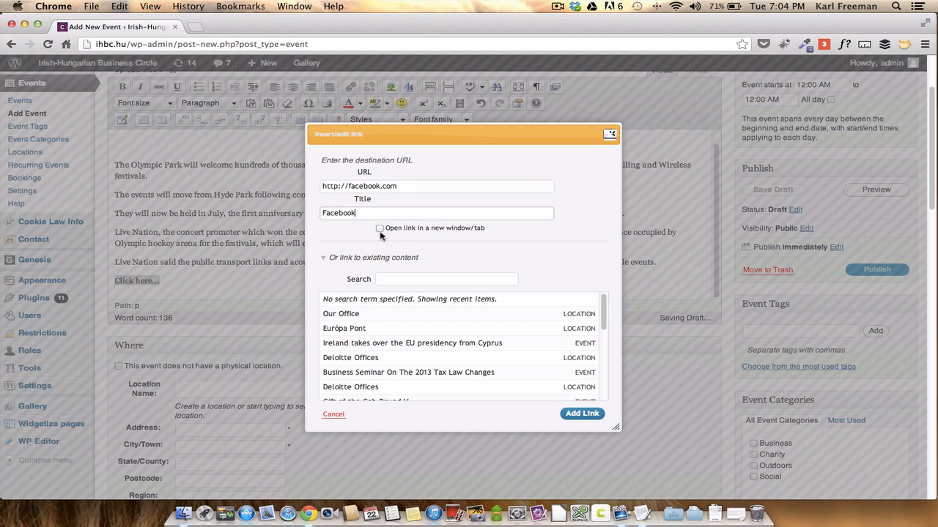
{"action": "left_click", "coordinate": [379, 227]}
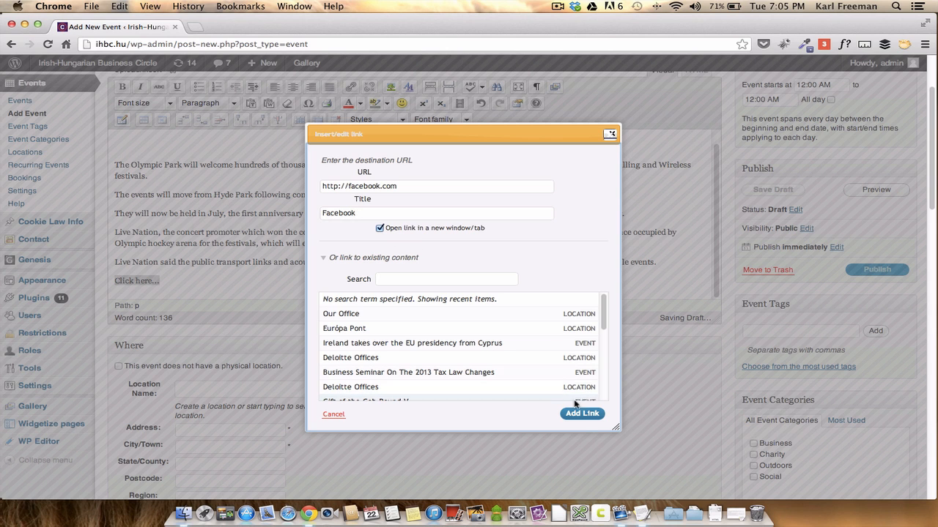
{"action": "left_click", "coordinate": [582, 413]}
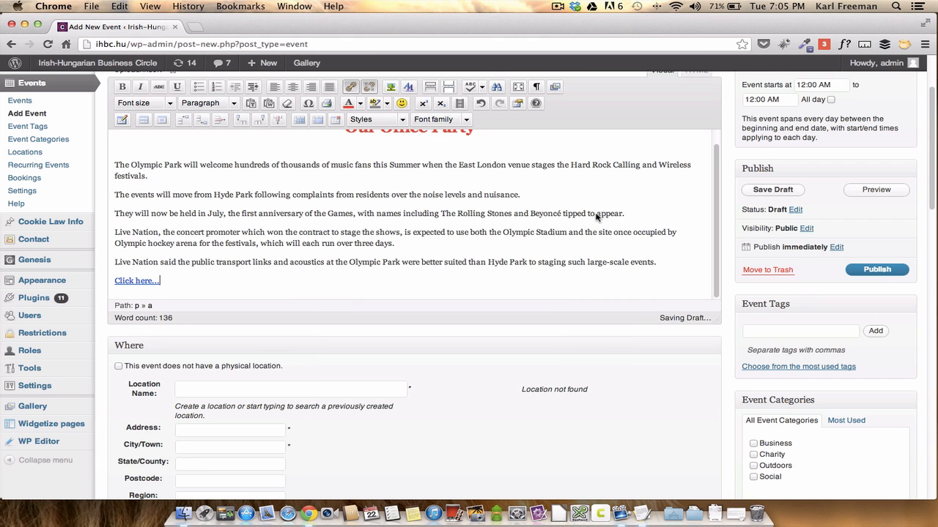
Step: In the When box, pick 25 January 2013 with times 06:00 PM to 09:45 PM
{"action": "scroll", "scroll_direction": "up", "scroll_amount": 3}
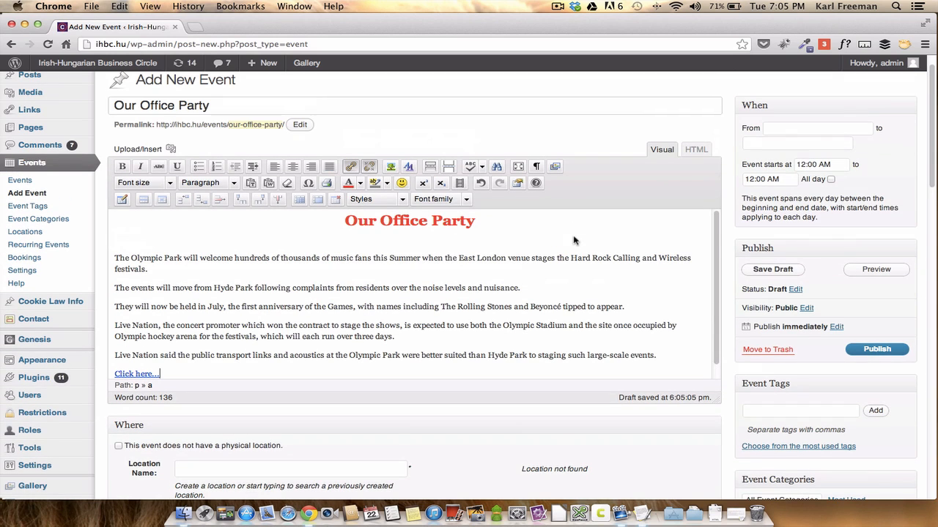
{"action": "left_click", "coordinate": [817, 127]}
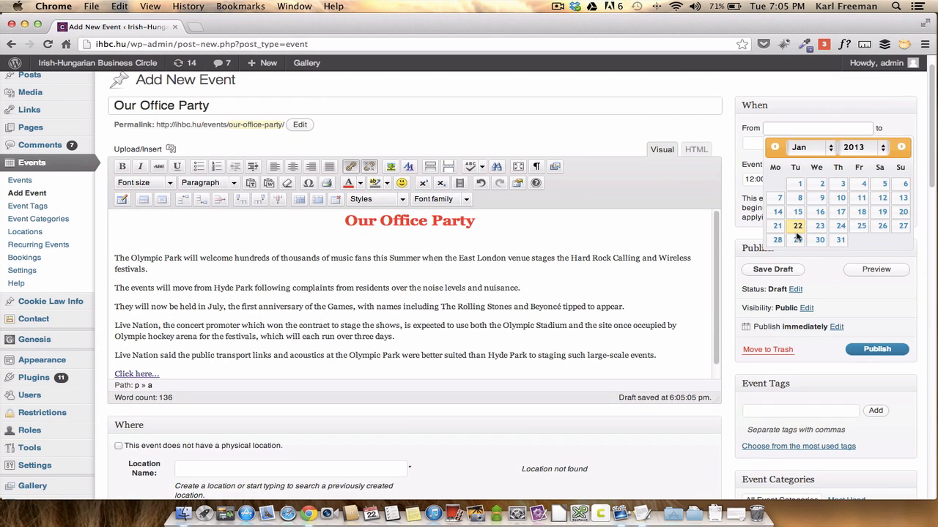
{"action": "left_click", "coordinate": [861, 226]}
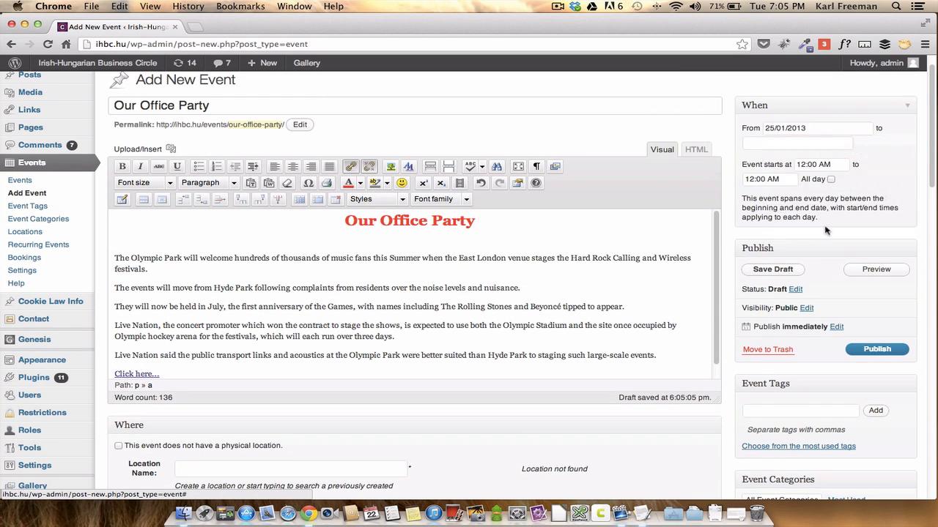
{"action": "mouse_move", "coordinate": [769, 146]}
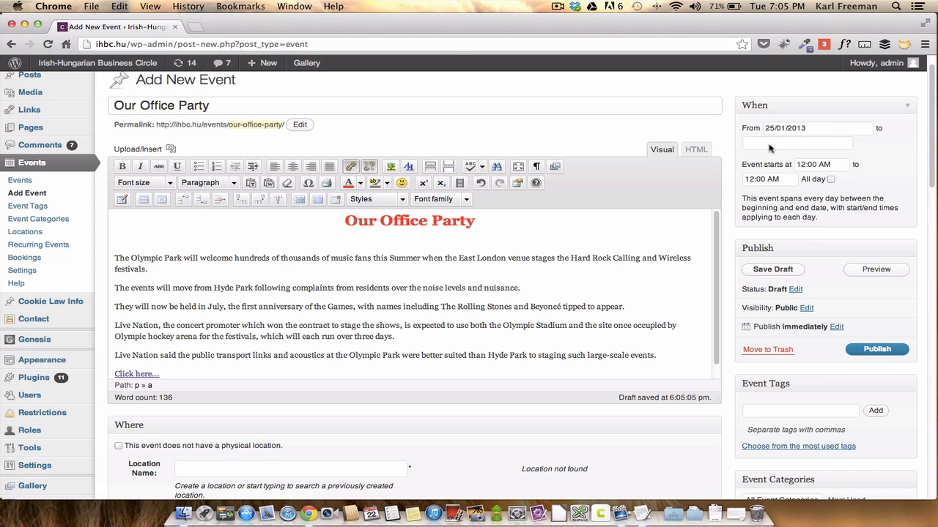
{"action": "left_click", "coordinate": [817, 164]}
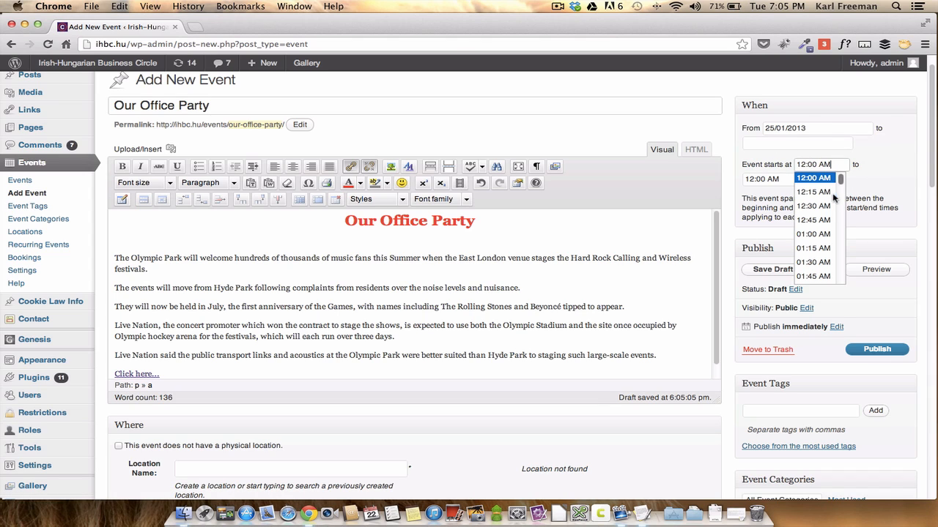
{"action": "scroll", "scroll_direction": "down", "scroll_amount": 3}
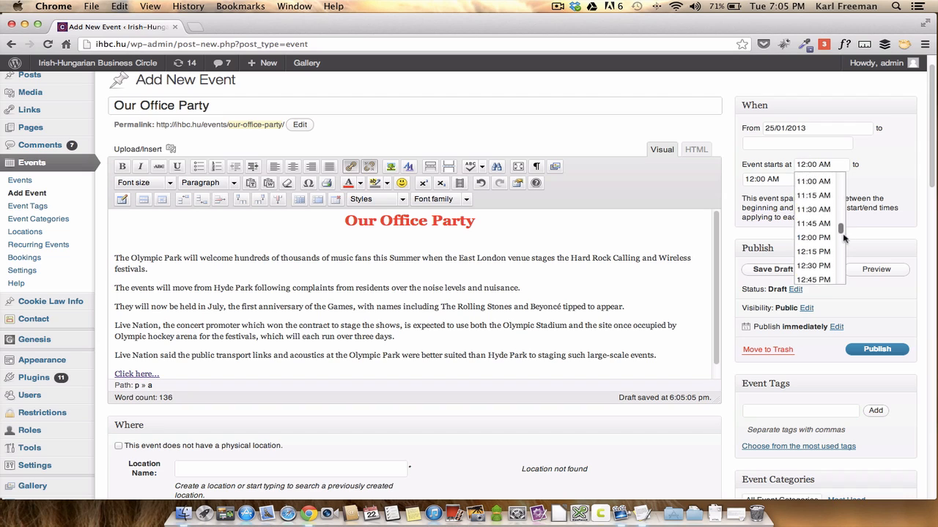
{"action": "scroll", "scroll_direction": "down", "scroll_amount": 3}
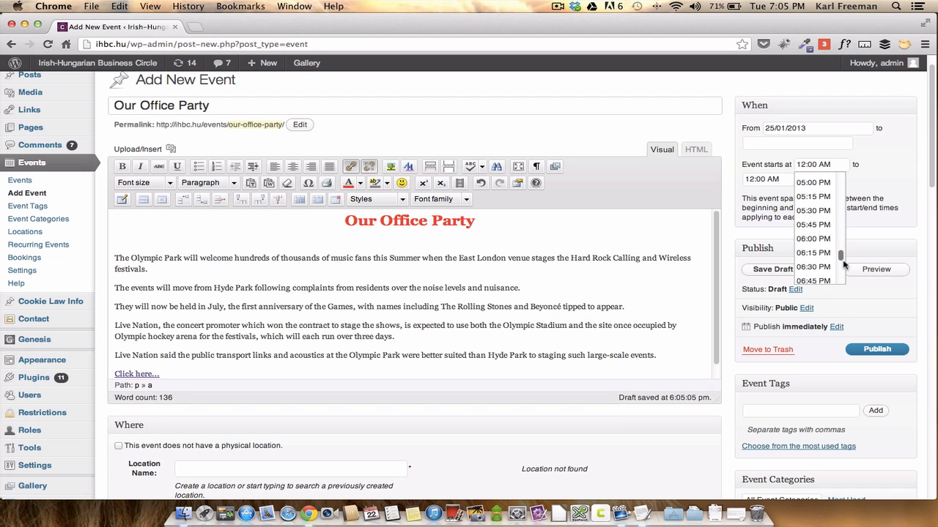
{"action": "left_click", "coordinate": [813, 239]}
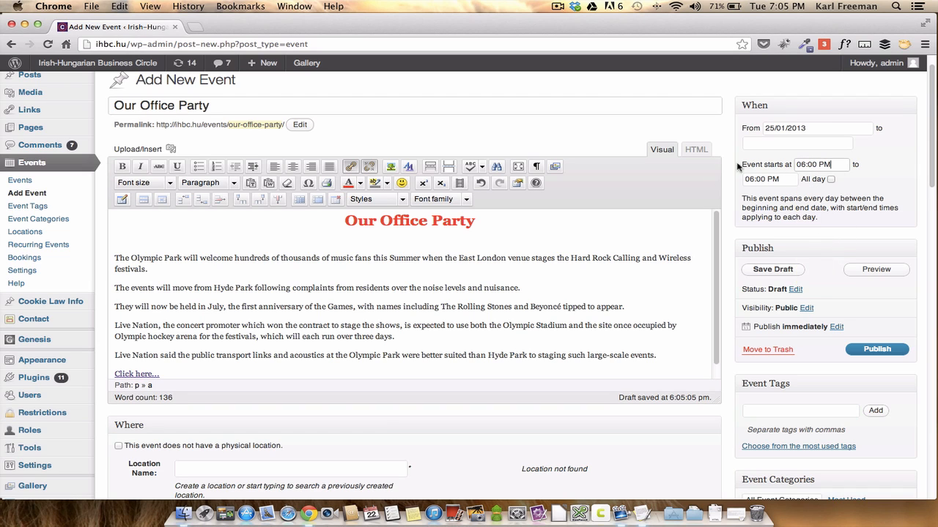
{"action": "left_click", "coordinate": [769, 178]}
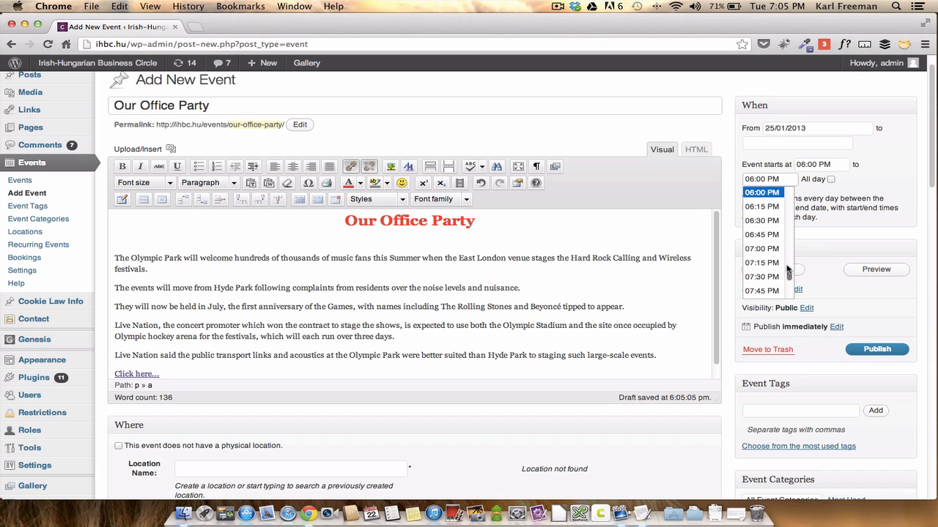
{"action": "scroll", "scroll_direction": "down", "scroll_amount": 3}
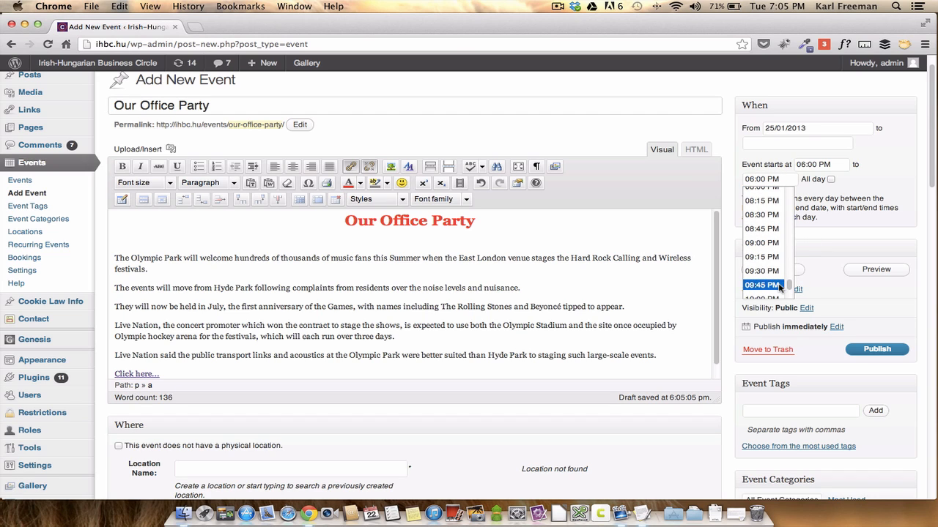
{"action": "left_click", "coordinate": [762, 285]}
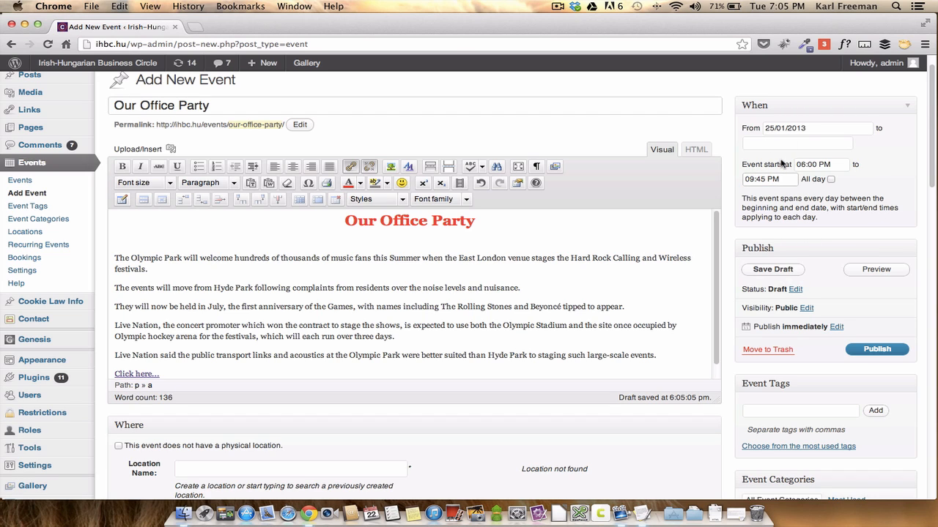
{"action": "mouse_move", "coordinate": [782, 162]}
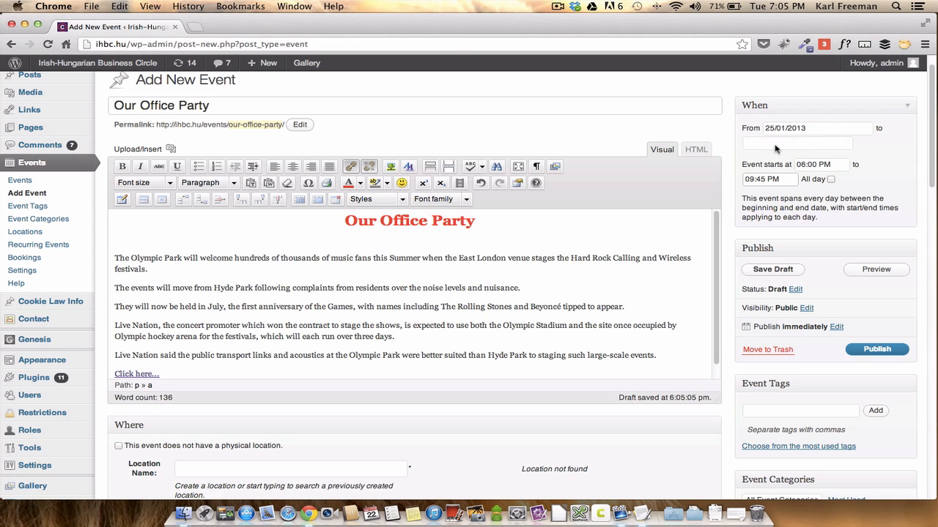
{"action": "mouse_move", "coordinate": [846, 206]}
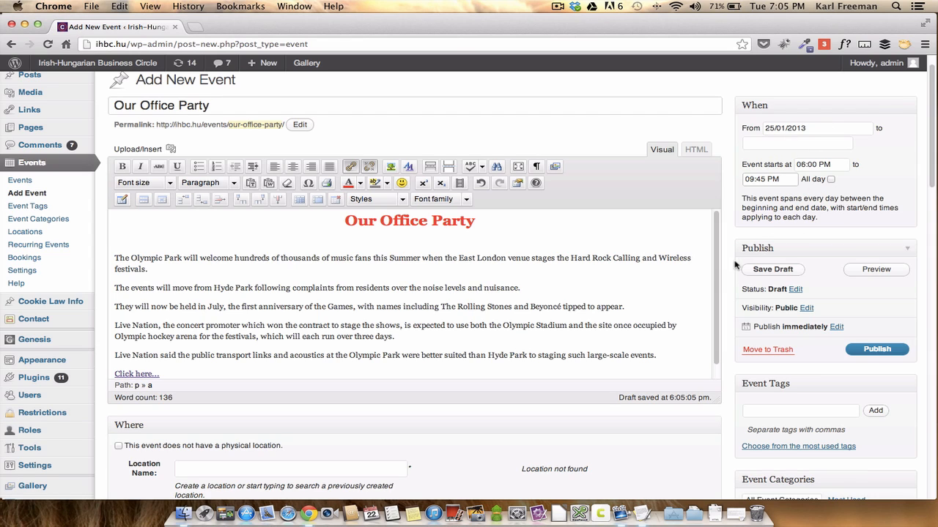
{"action": "mouse_move", "coordinate": [533, 285]}
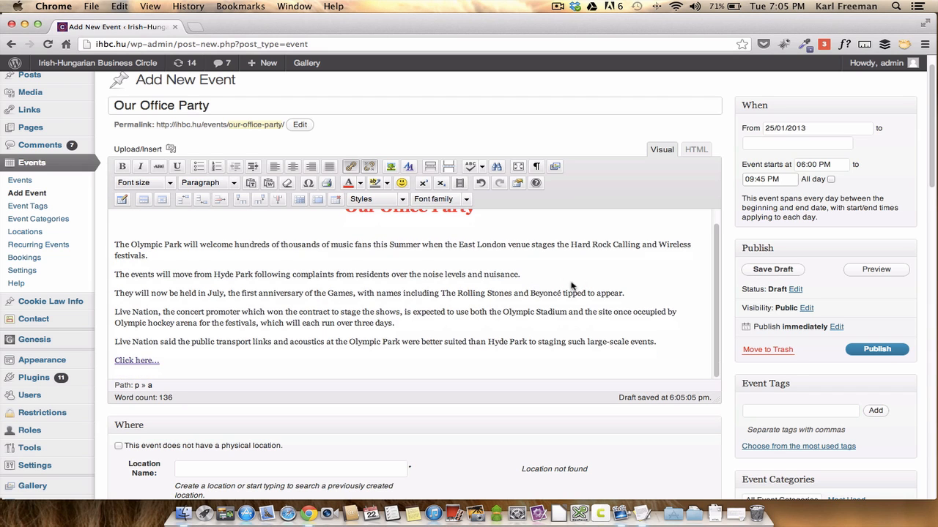
Step: Type 'Our Offi' as the location name to use the saved Our Office venue
{"action": "scroll", "scroll_direction": "down", "scroll_amount": 3}
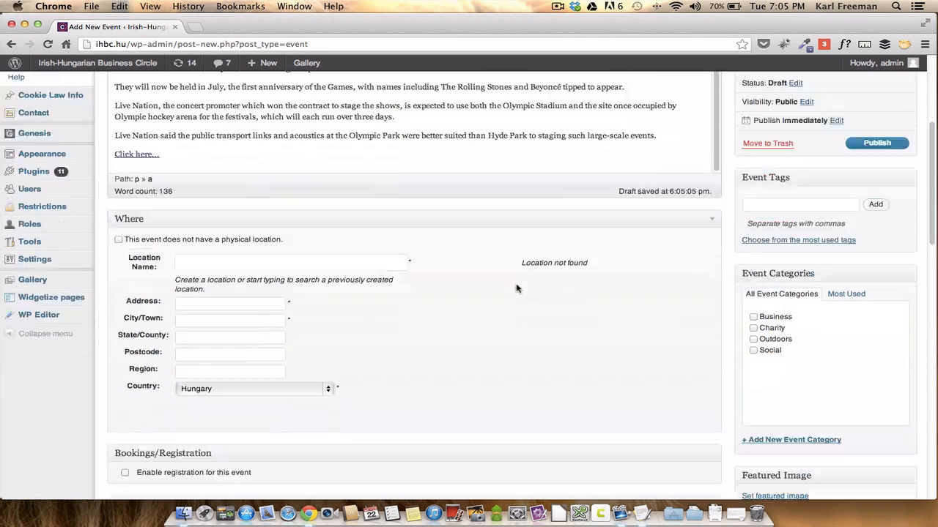
{"action": "mouse_move", "coordinate": [154, 260]}
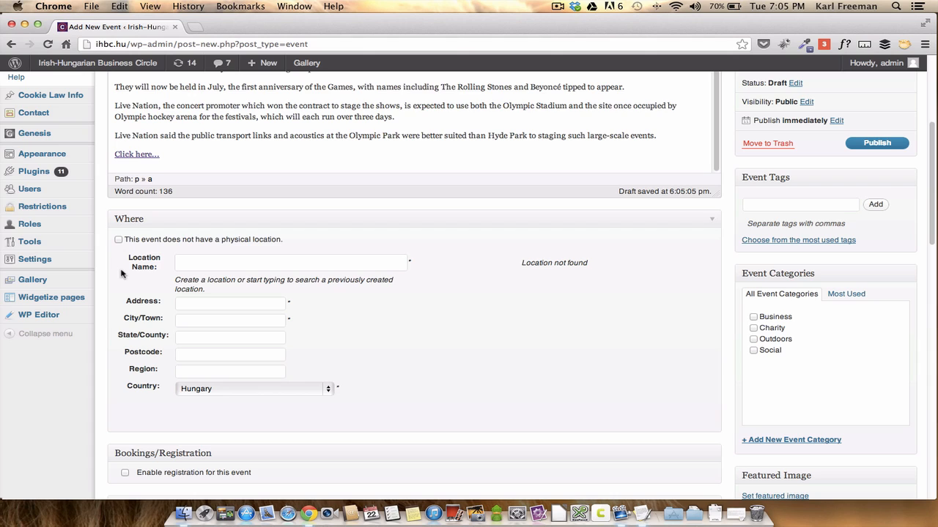
{"action": "mouse_move", "coordinate": [100, 245]}
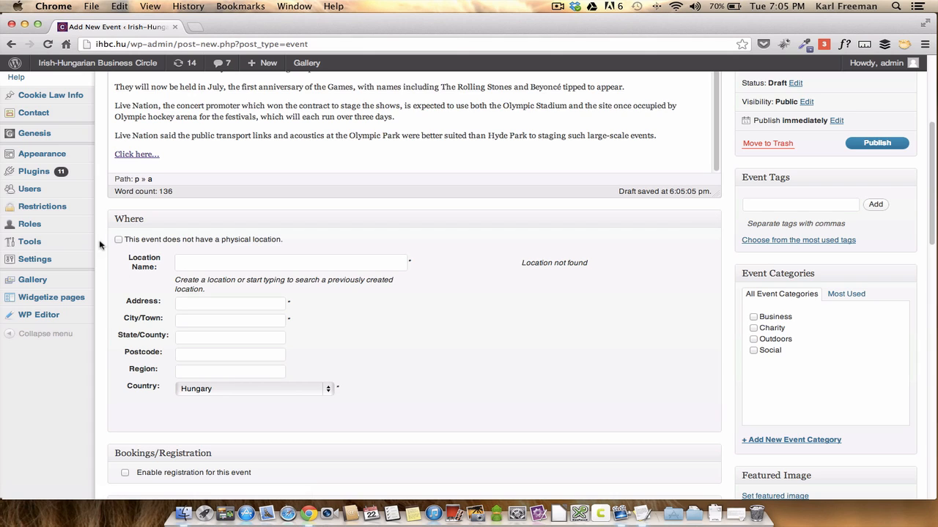
{"action": "mouse_move", "coordinate": [190, 269]}
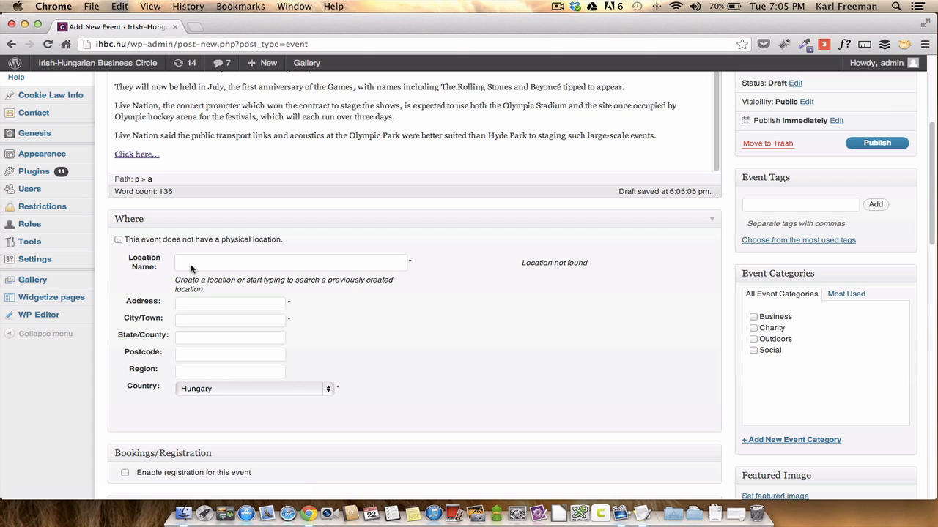
{"action": "type", "text": "O"}
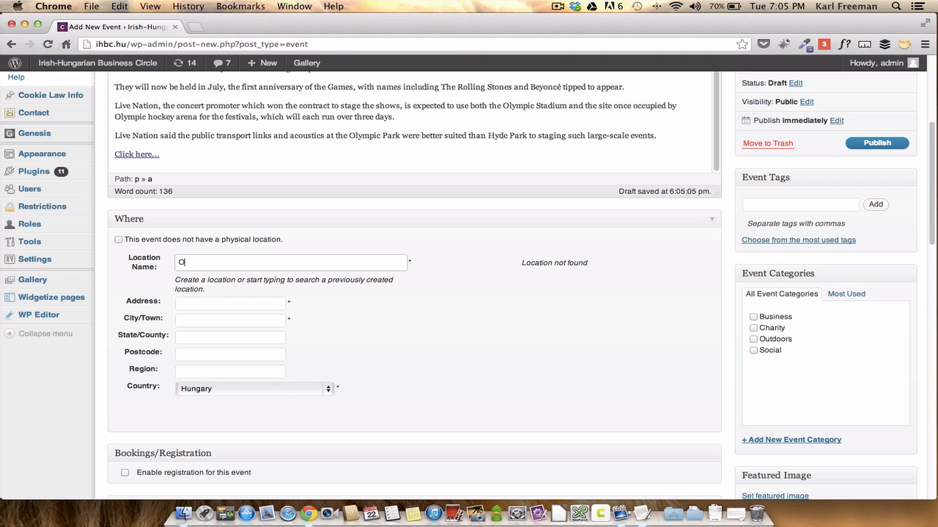
{"action": "type", "text": "ur"}
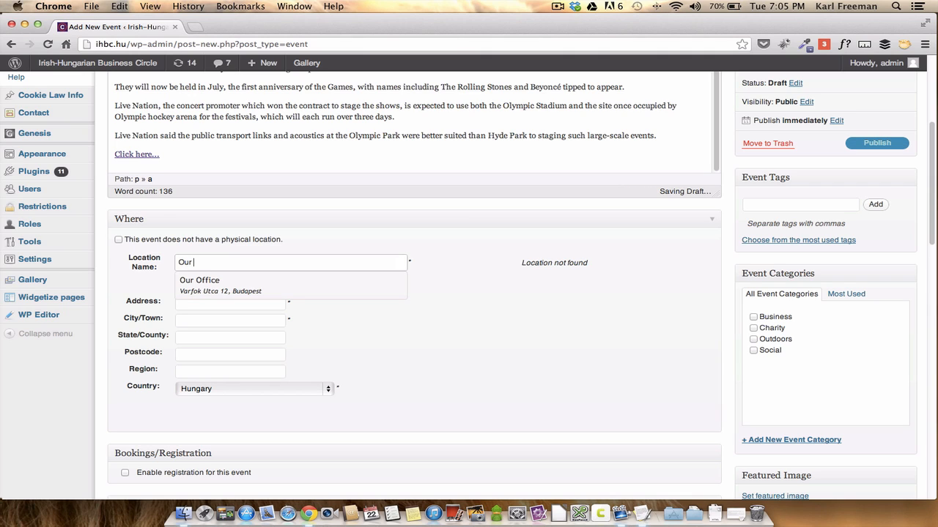
{"action": "type", "text": "O"}
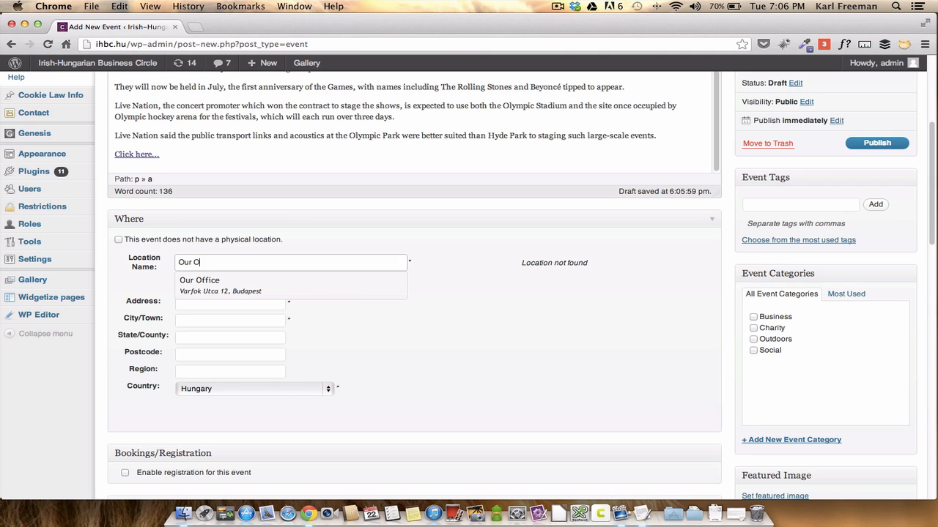
{"action": "type", "text": "ffice"}
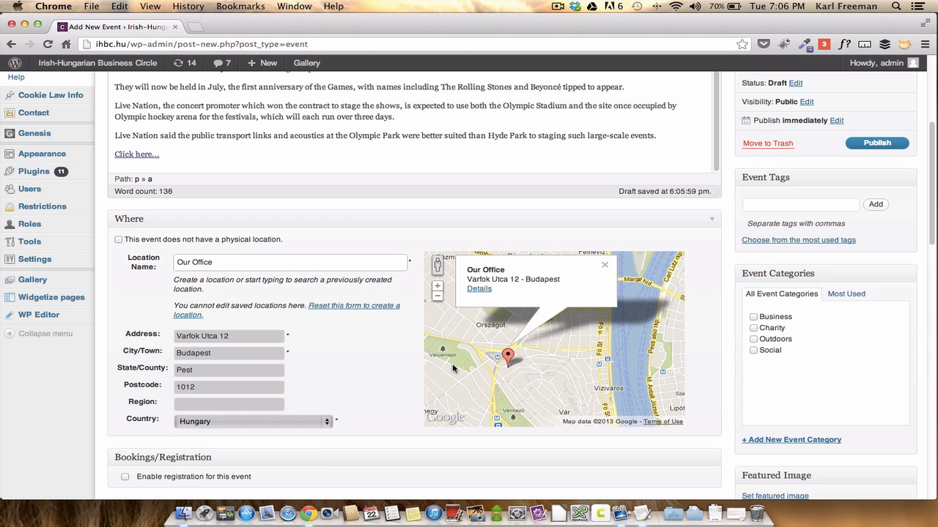
Step: Tick Social under Event Categories
{"action": "scroll", "scroll_direction": "down", "scroll_amount": 3}
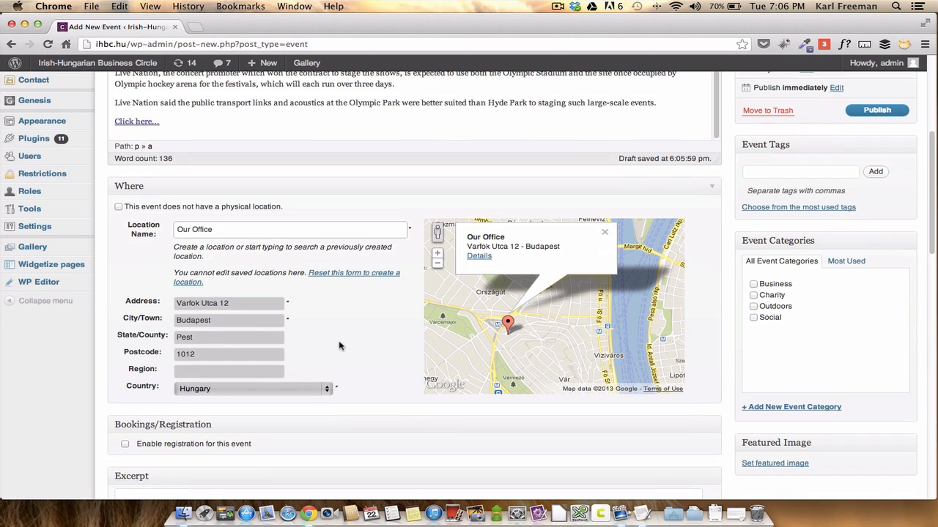
{"action": "scroll", "scroll_direction": "down", "scroll_amount": 3}
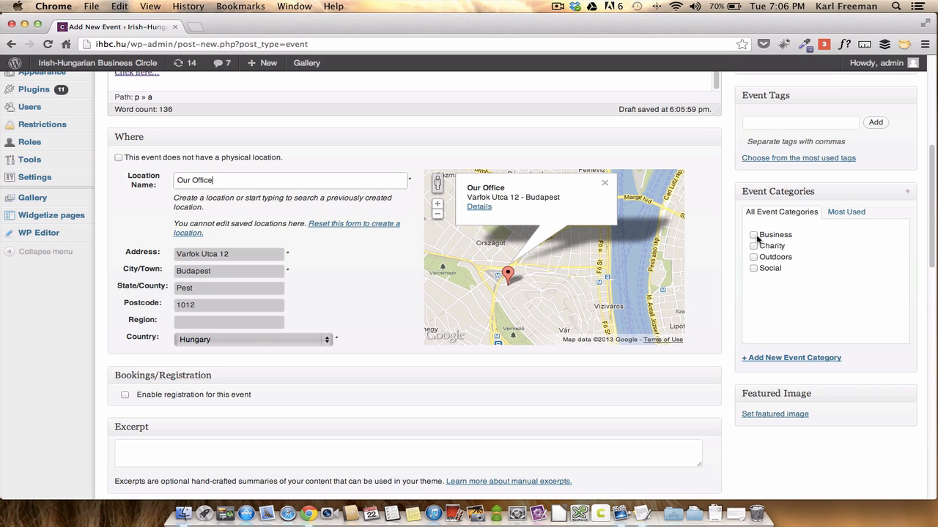
{"action": "left_click", "coordinate": [753, 268]}
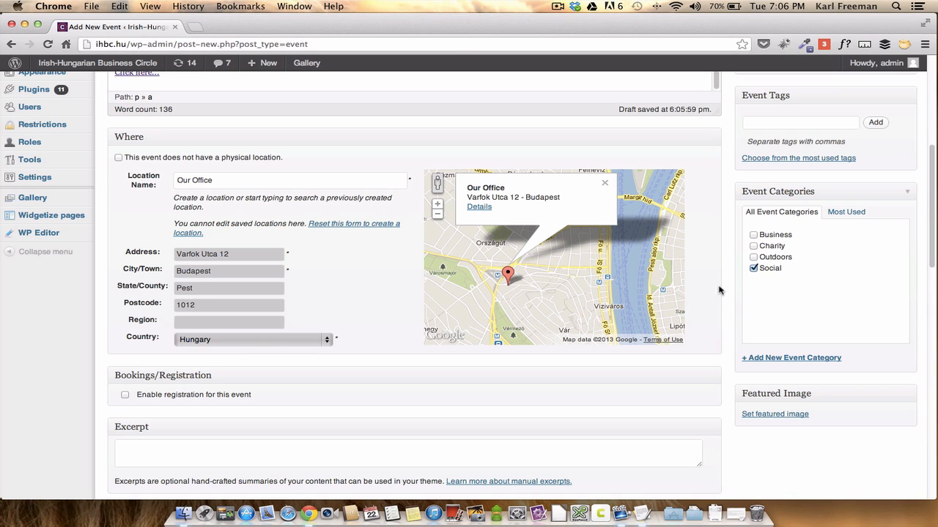
{"action": "mouse_move", "coordinate": [685, 214]}
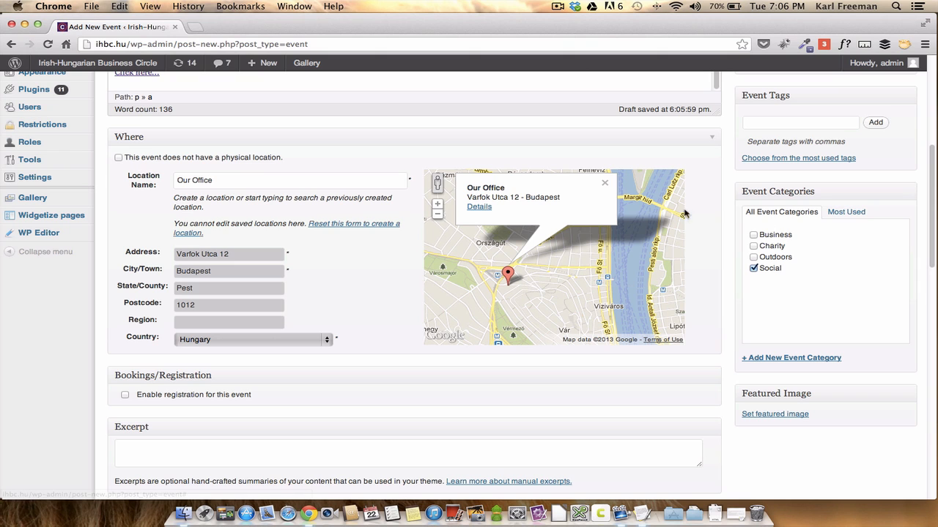
Step: Enable registration for the event, revealing a free Standard Ticket with 10 spaces
{"action": "scroll", "scroll_direction": "down", "scroll_amount": 3}
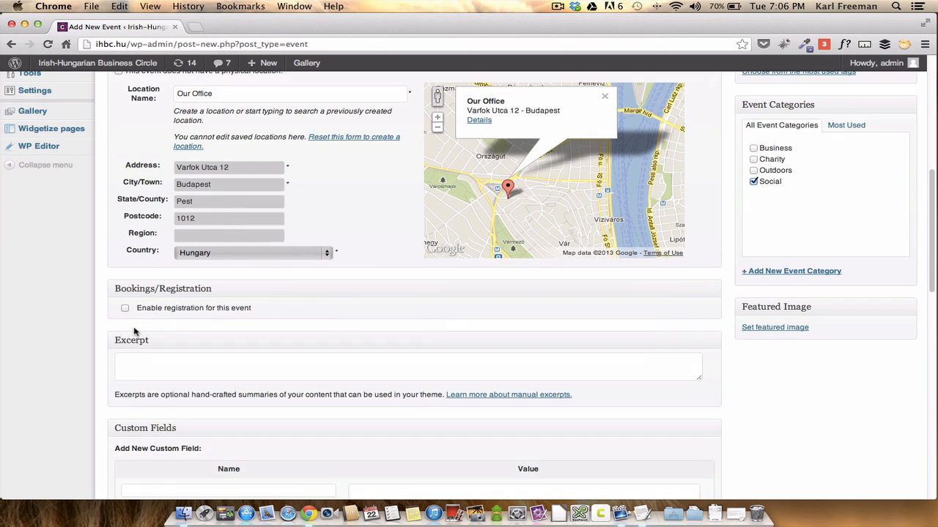
{"action": "left_click", "coordinate": [125, 308]}
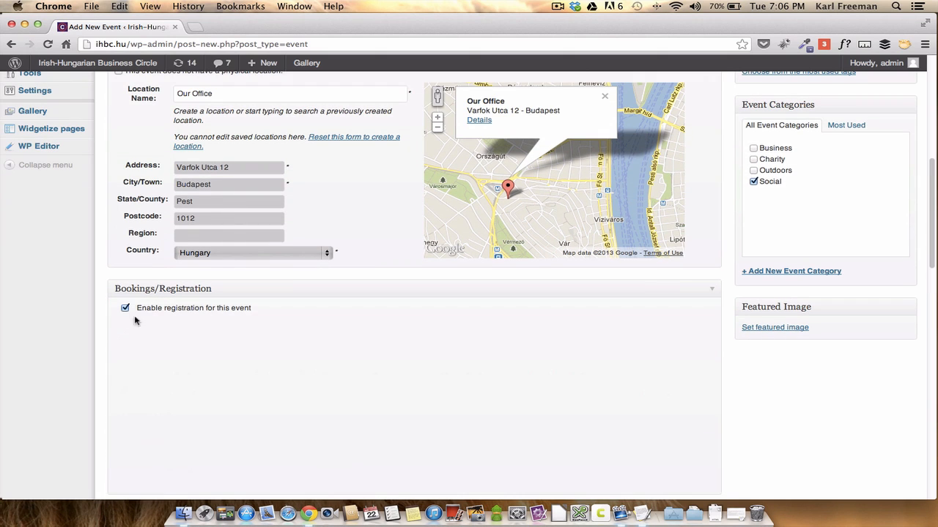
{"action": "left_click", "coordinate": [125, 308]}
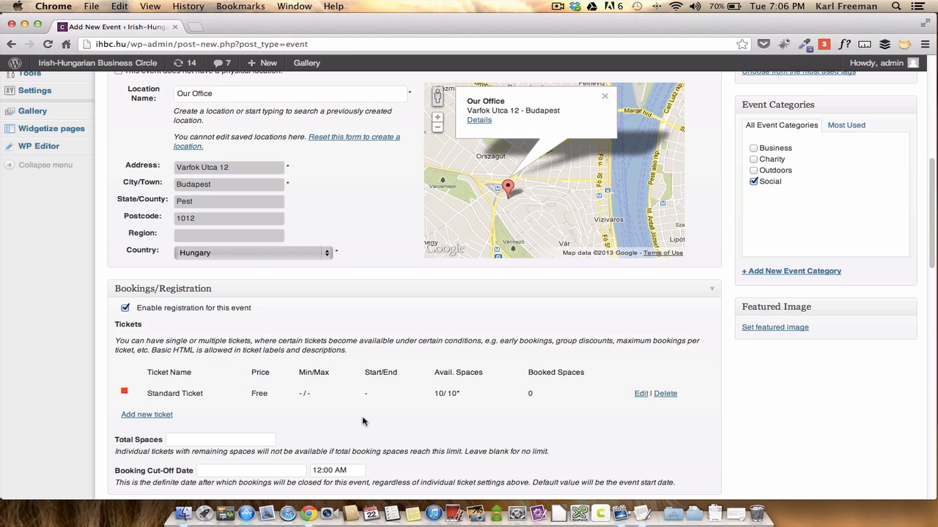
{"action": "mouse_move", "coordinate": [616, 414]}
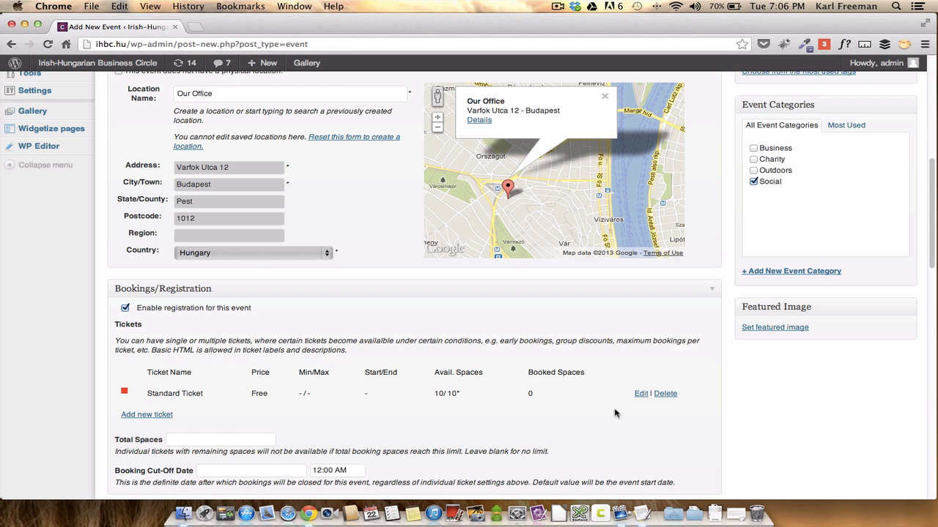
Step: Edit the Standard Ticket to price 1000 with 30 spaces and save it
{"action": "left_click", "coordinate": [640, 393]}
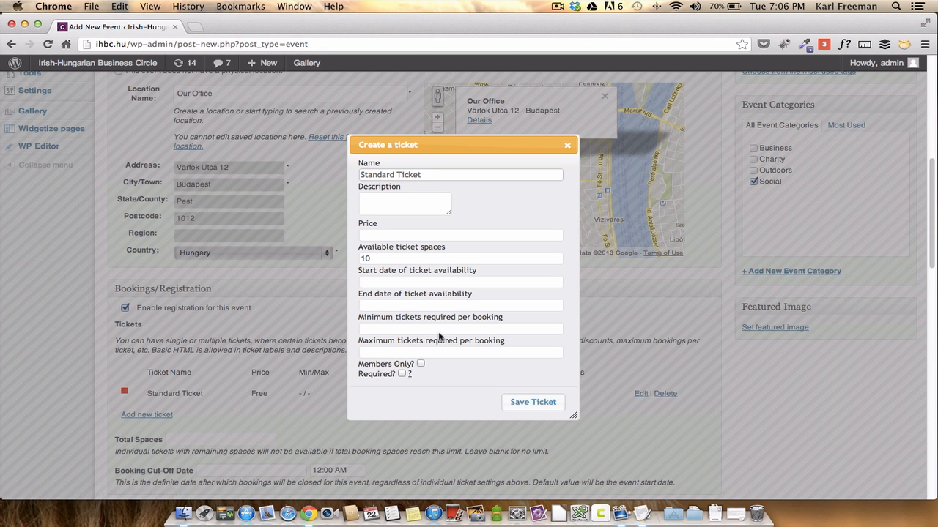
{"action": "mouse_move", "coordinate": [376, 242]}
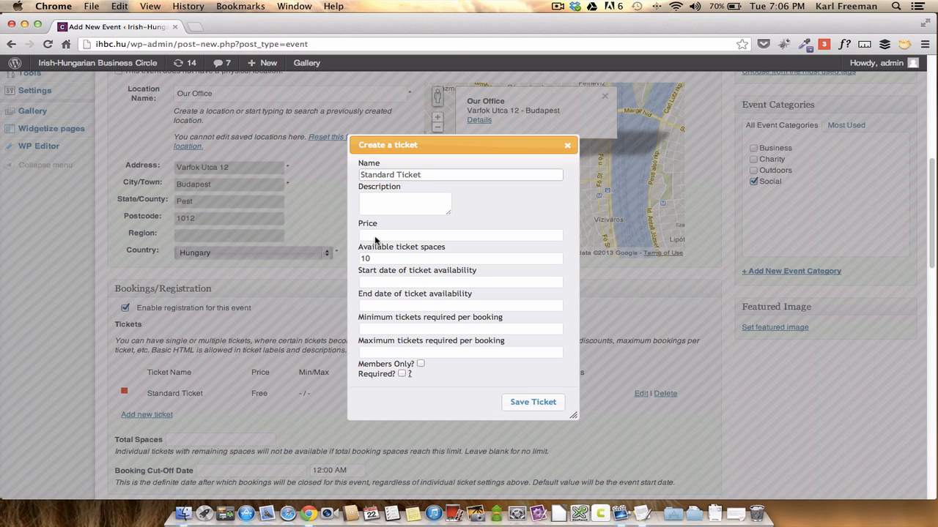
{"action": "type", "text": "1000"}
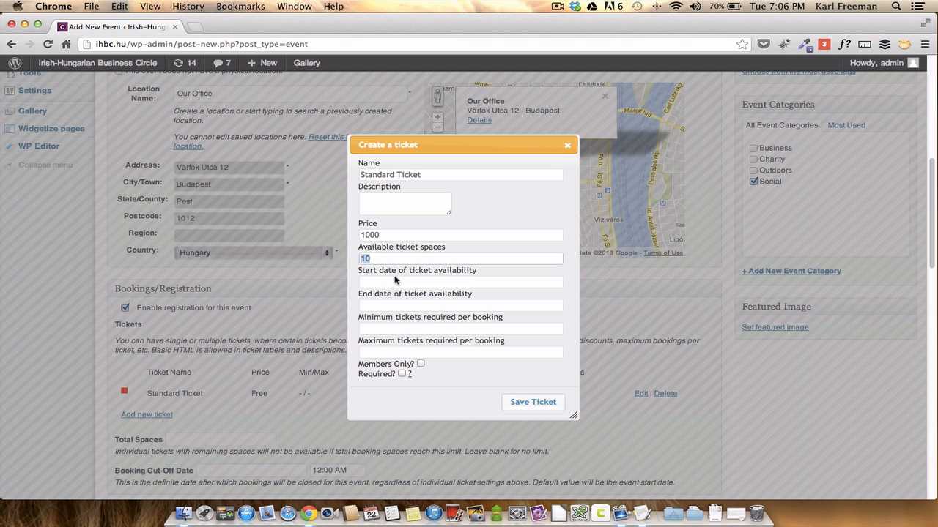
{"action": "type", "text": "30"}
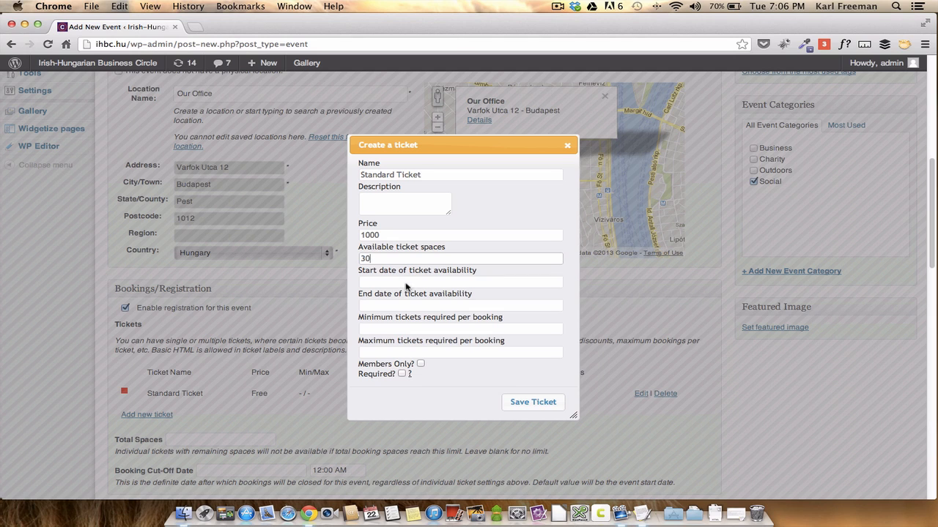
{"action": "mouse_move", "coordinate": [422, 370]}
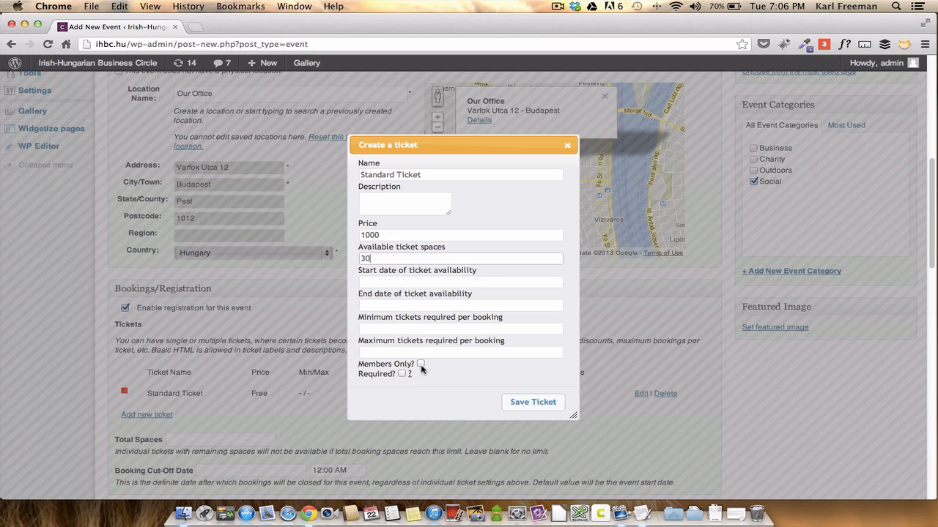
{"action": "mouse_move", "coordinate": [411, 383]}
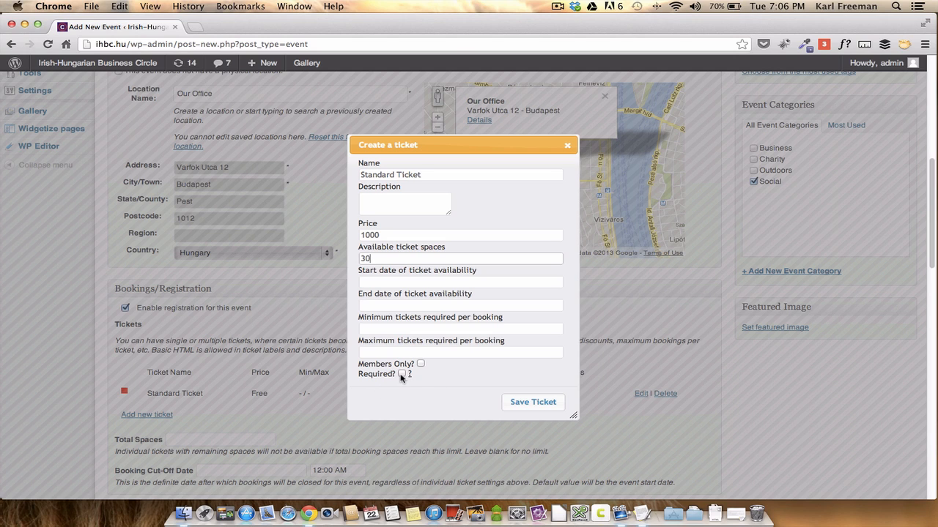
{"action": "mouse_move", "coordinate": [465, 370]}
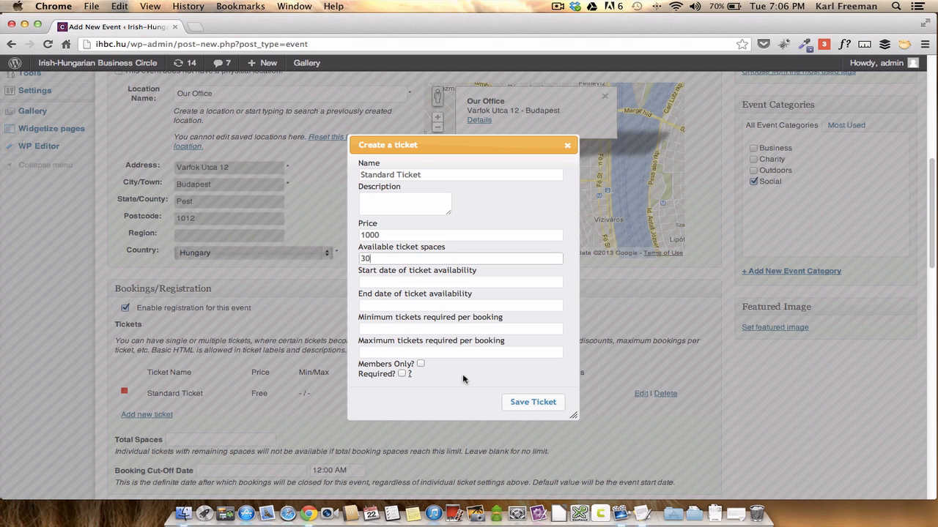
{"action": "mouse_move", "coordinate": [533, 402]}
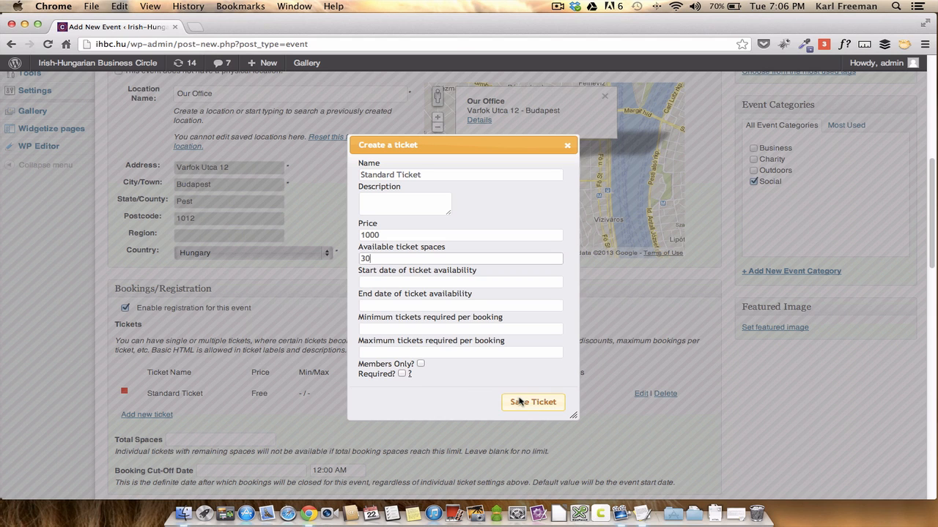
{"action": "mouse_move", "coordinate": [541, 412]}
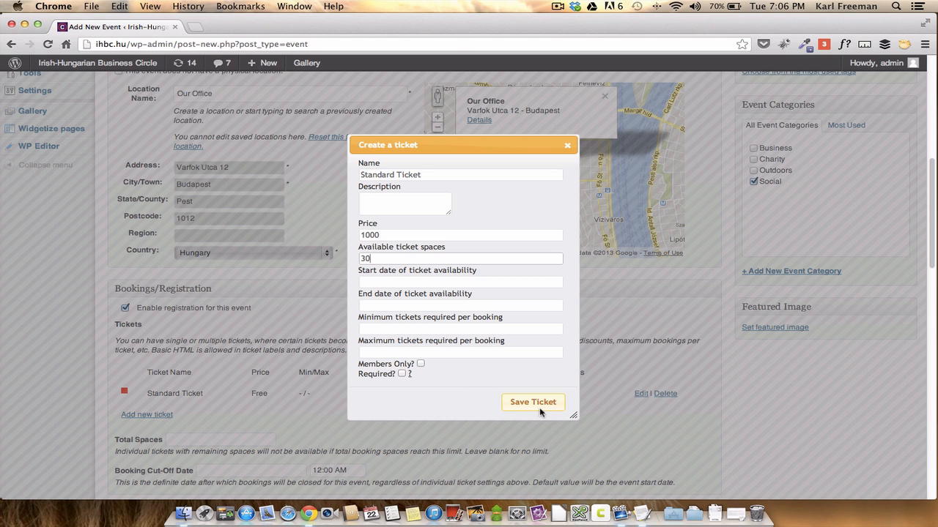
{"action": "left_click", "coordinate": [532, 402]}
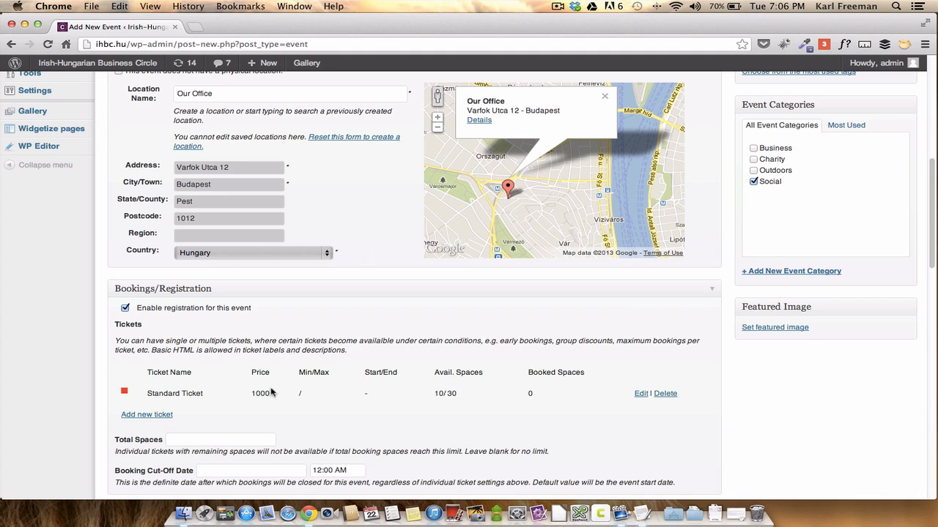
{"action": "mouse_move", "coordinate": [450, 383]}
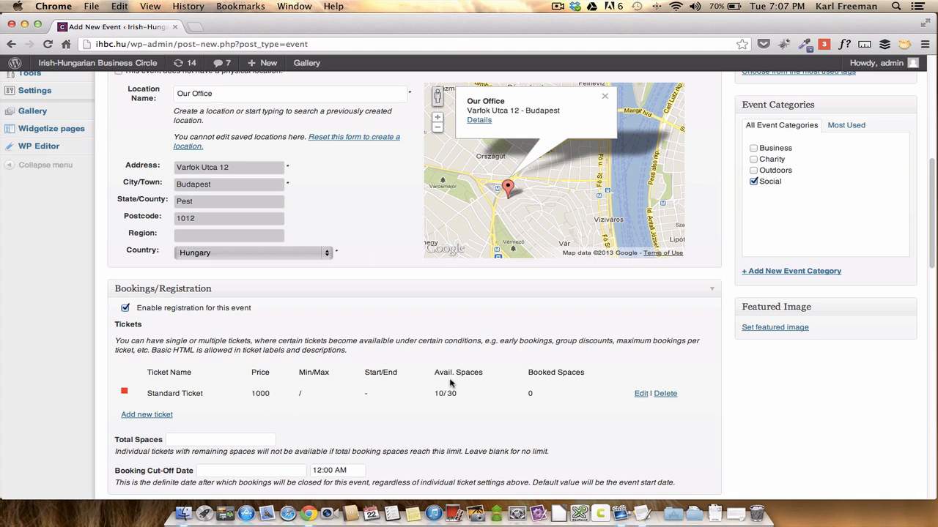
{"action": "mouse_move", "coordinate": [532, 402]}
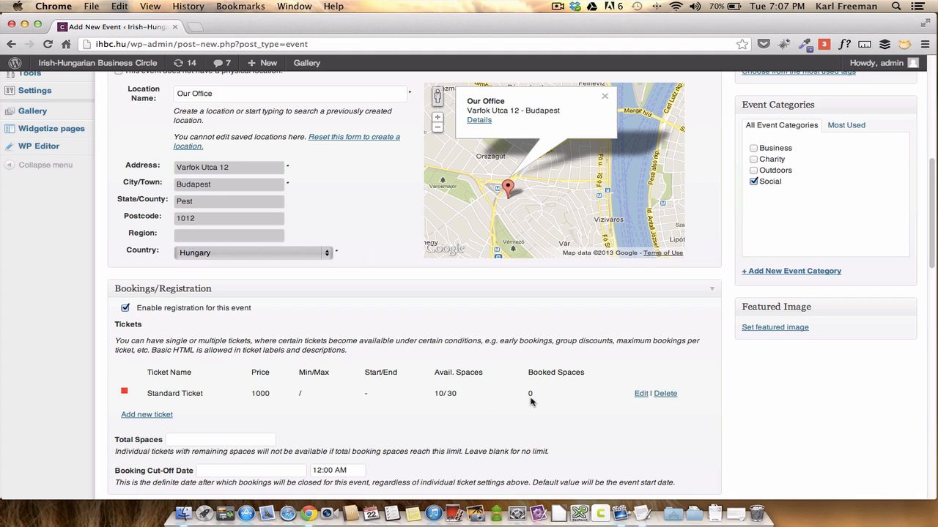
Step: Open the new ticket form and close it without adding a ticket
{"action": "scroll", "scroll_direction": "down", "scroll_amount": 3}
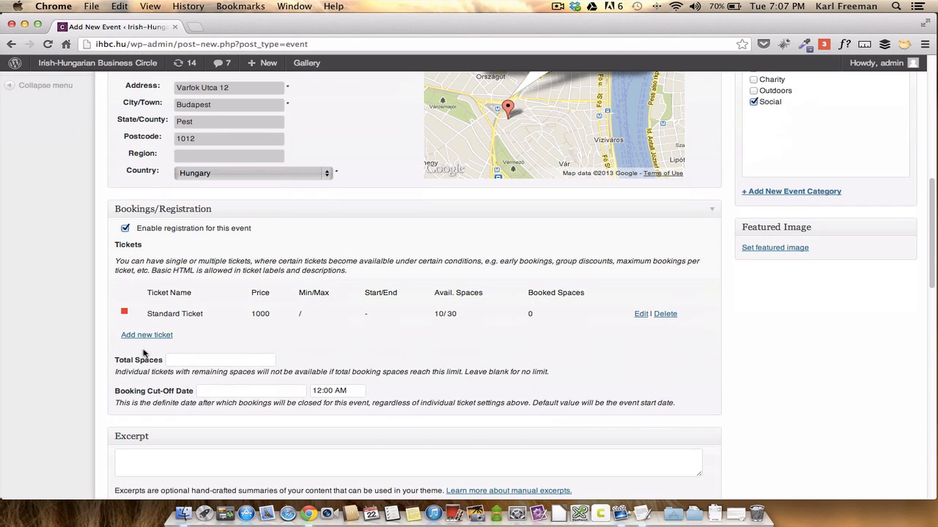
{"action": "left_click", "coordinate": [147, 334]}
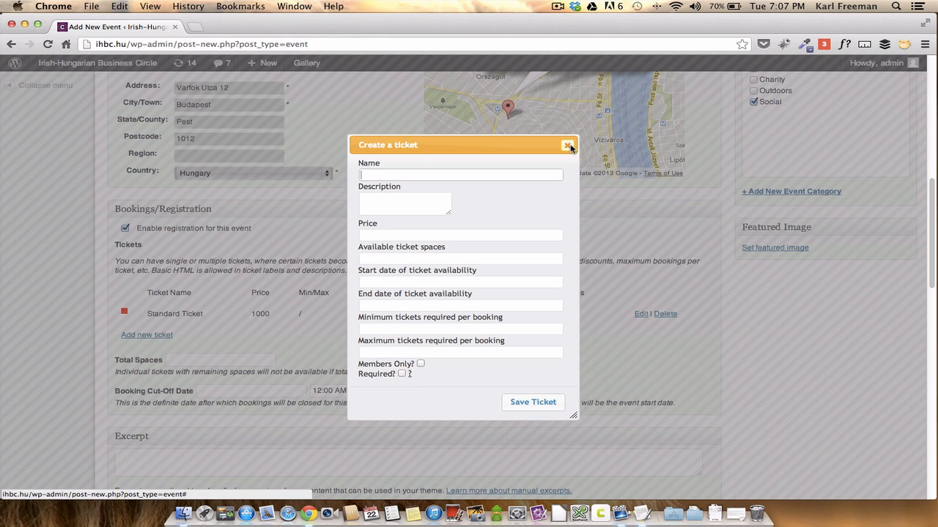
{"action": "left_click", "coordinate": [569, 145]}
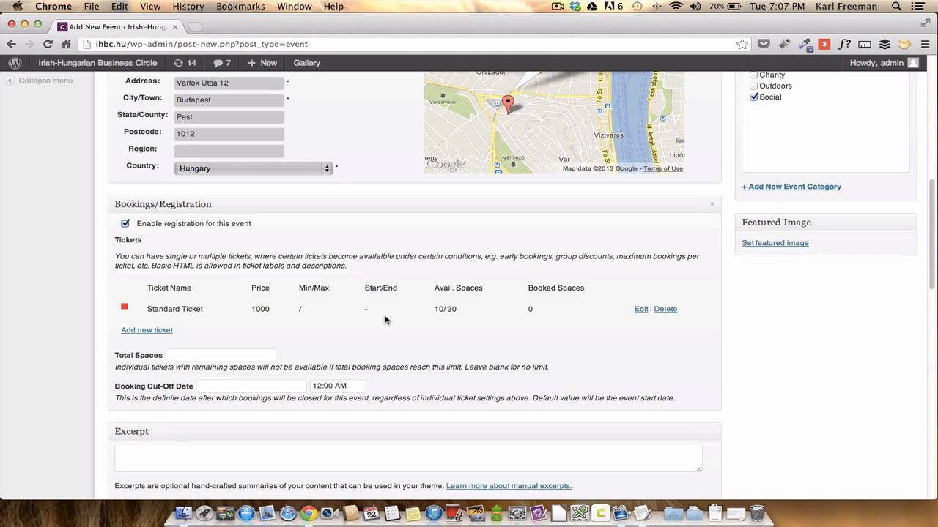
{"action": "scroll", "scroll_direction": "up", "scroll_amount": 3}
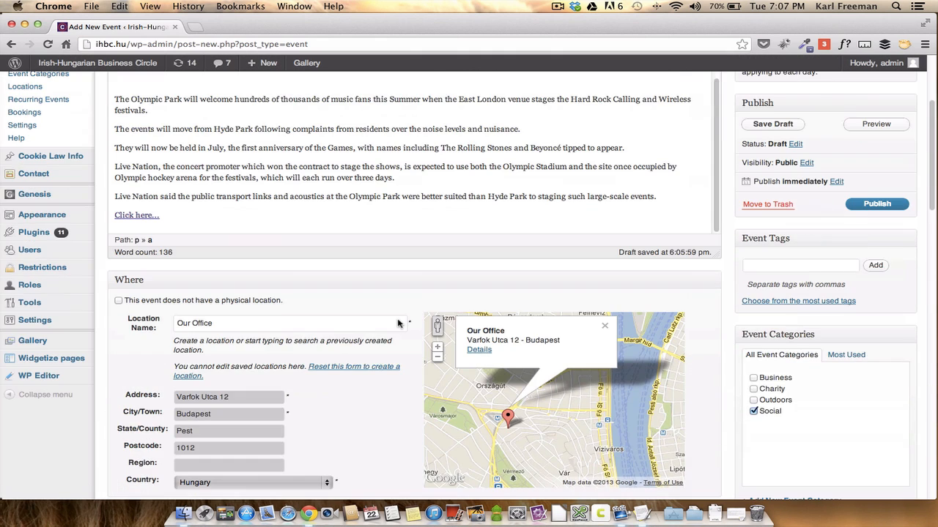
Step: Preview Our Office Party and check its date, location map, Social category and Ft1,000 booking form
{"action": "scroll", "scroll_direction": "up", "scroll_amount": 3}
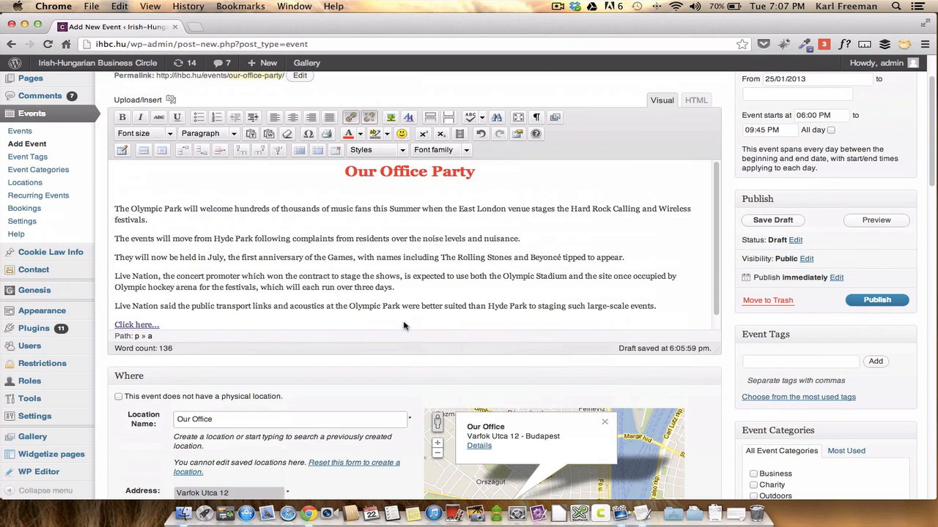
{"action": "mouse_move", "coordinate": [875, 229]}
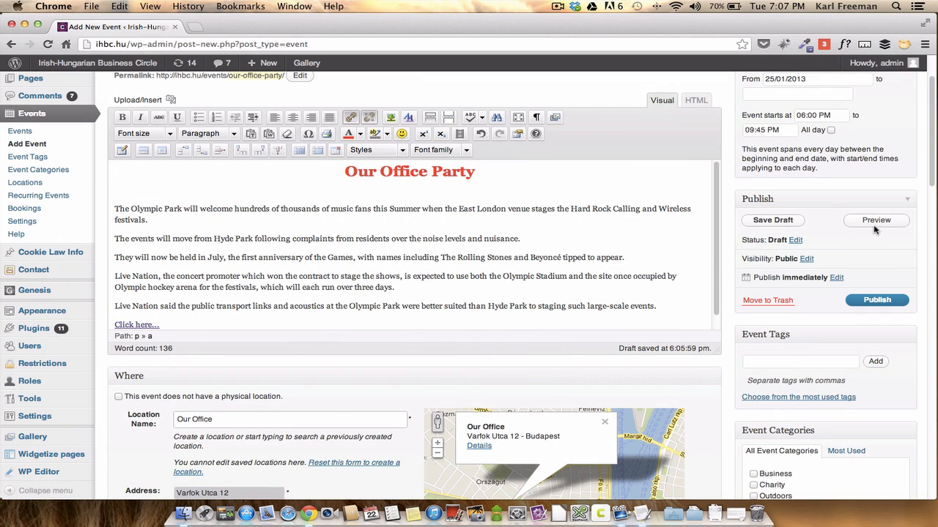
{"action": "left_click", "coordinate": [875, 220]}
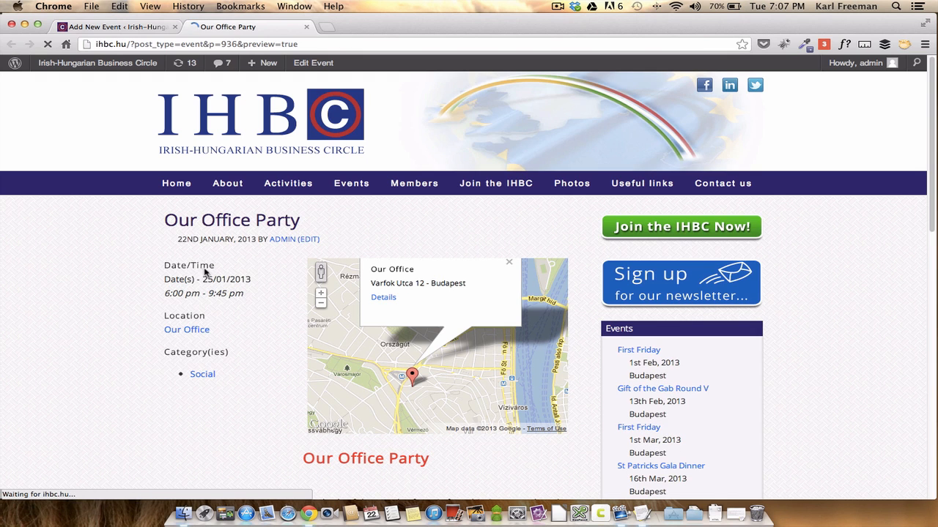
{"action": "mouse_move", "coordinate": [202, 375]}
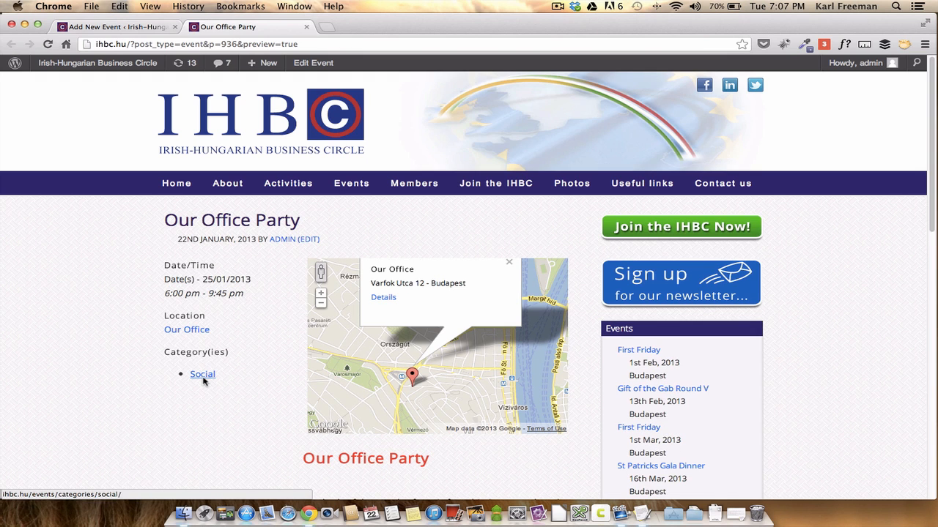
{"action": "scroll", "scroll_direction": "down", "scroll_amount": 3}
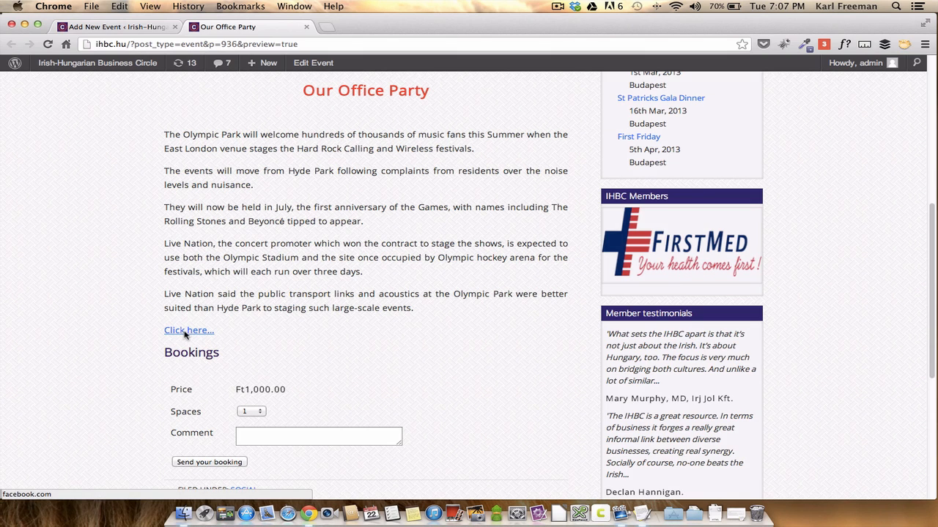
{"action": "left_click", "coordinate": [188, 331]}
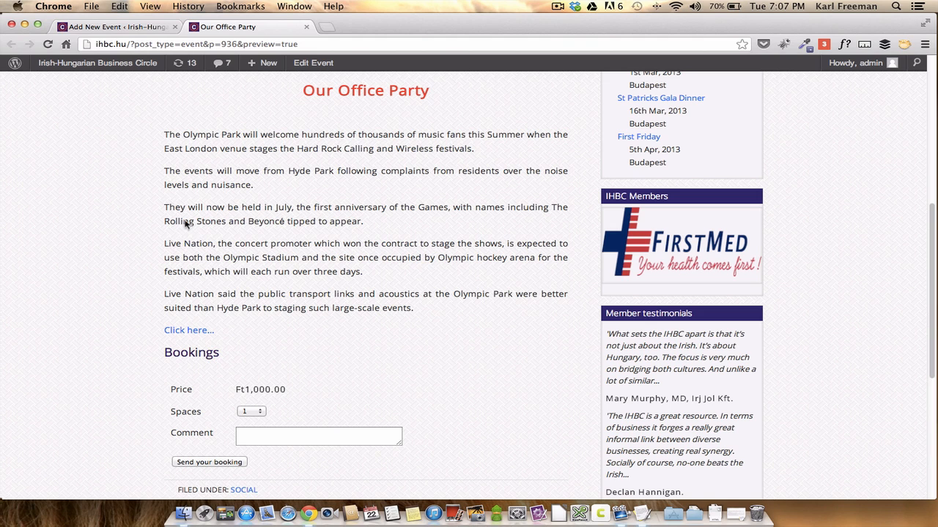
{"action": "left_click", "coordinate": [313, 62]}
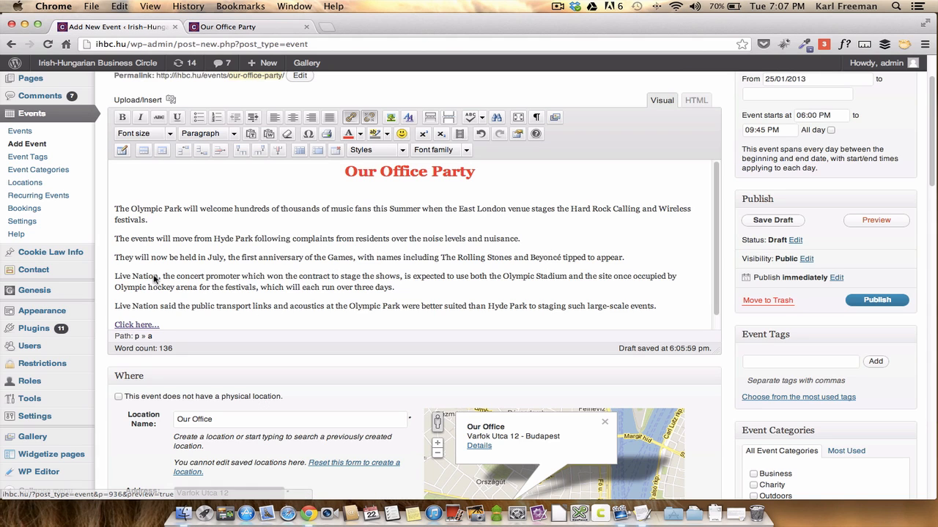
{"action": "mouse_move", "coordinate": [44, 125]}
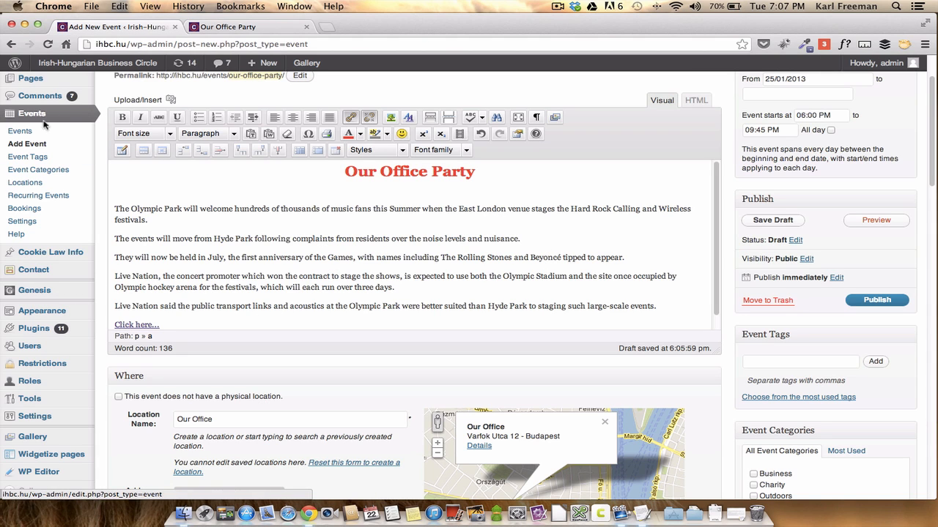
{"action": "mouse_move", "coordinate": [26, 143]}
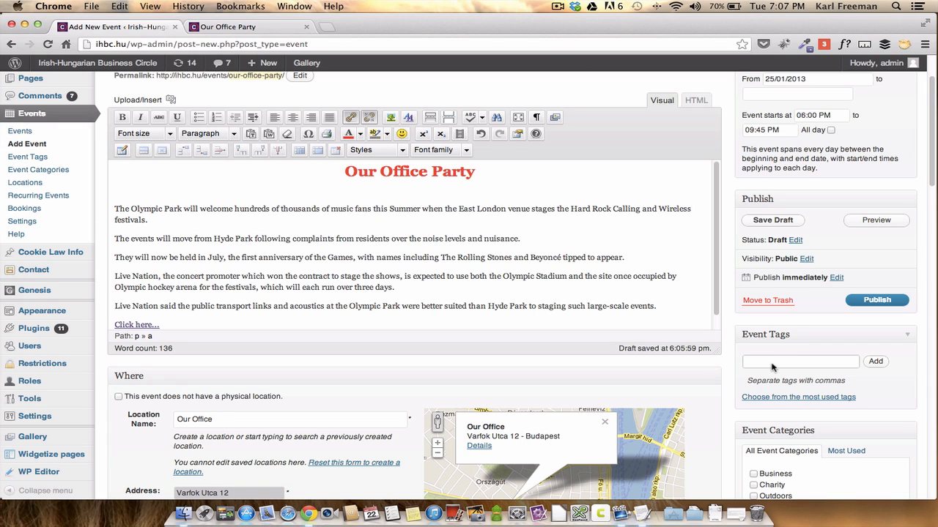
{"action": "mouse_move", "coordinate": [795, 368]}
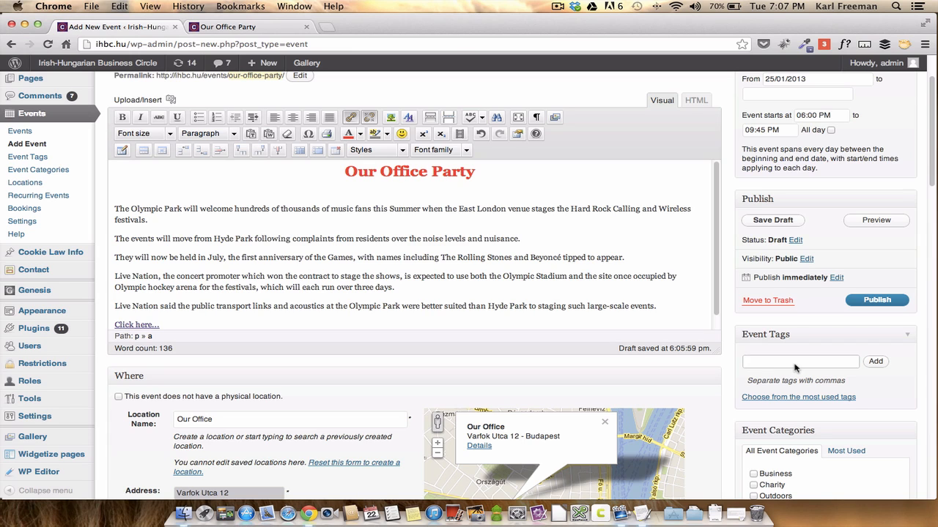
{"action": "type", "text": "budapest"}
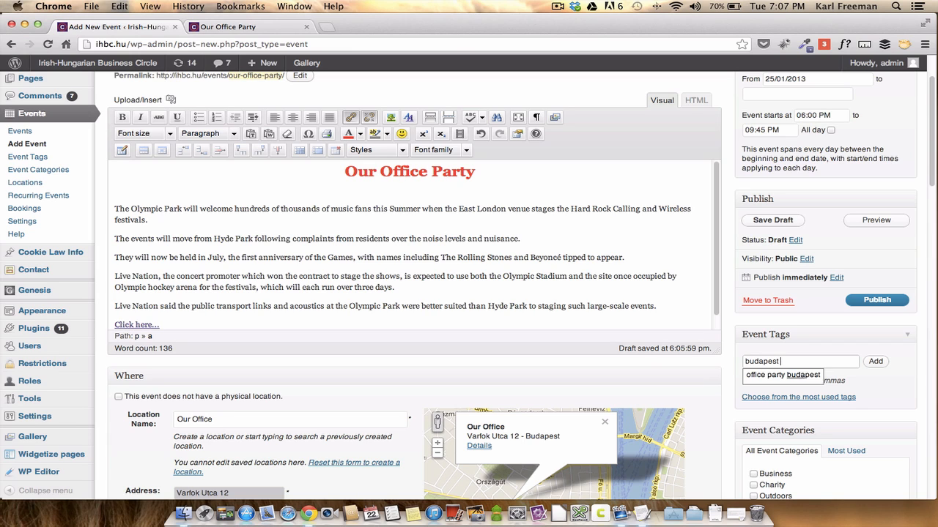
{"action": "type", "text": "party"}
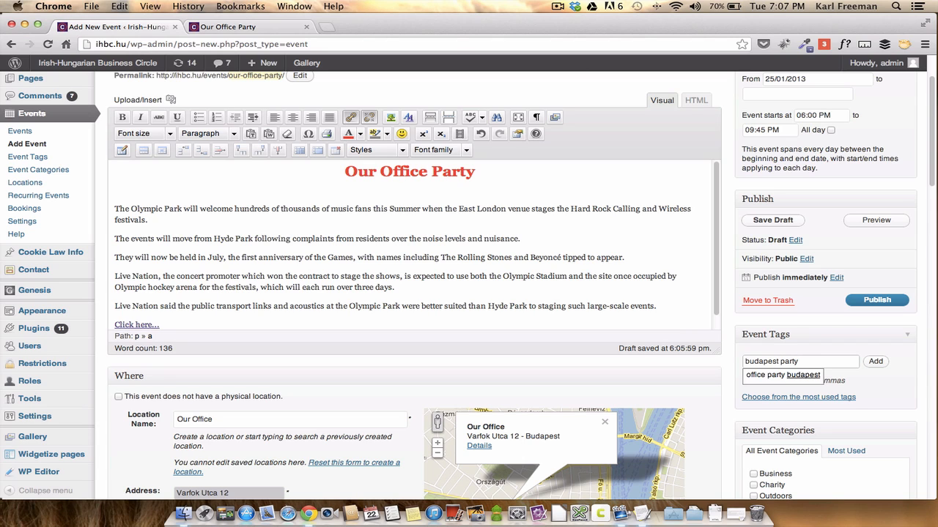
{"action": "left_click", "coordinate": [876, 361]}
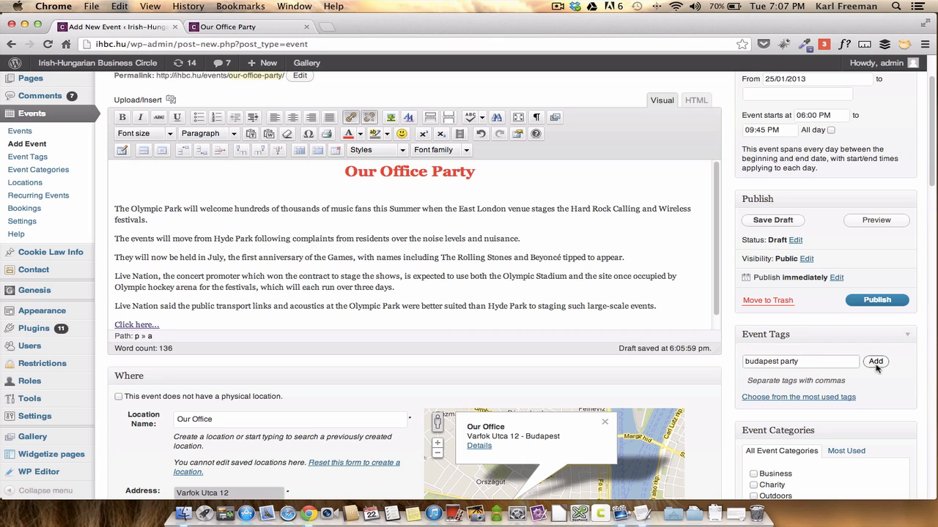
{"action": "left_click", "coordinate": [876, 361]}
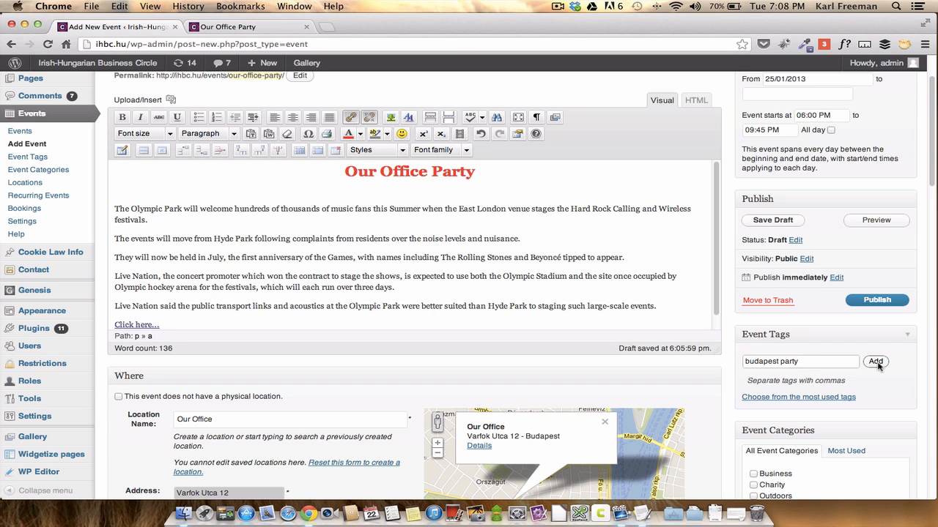
{"action": "left_click", "coordinate": [876, 361]}
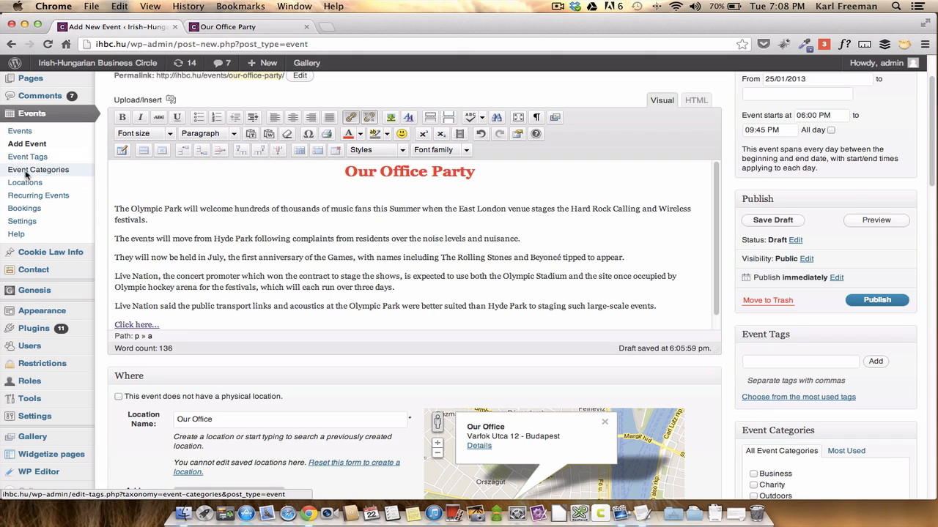
{"action": "mouse_move", "coordinate": [24, 208]}
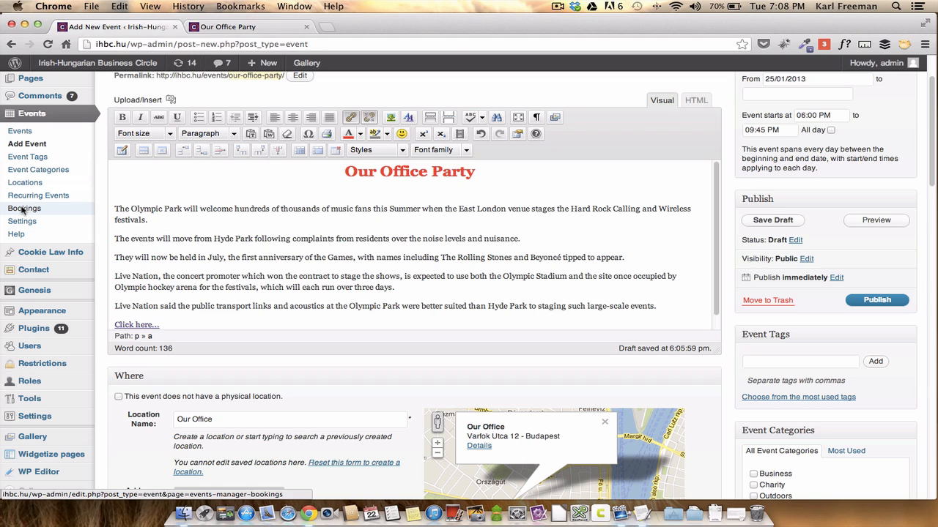
{"action": "mouse_move", "coordinate": [20, 131]}
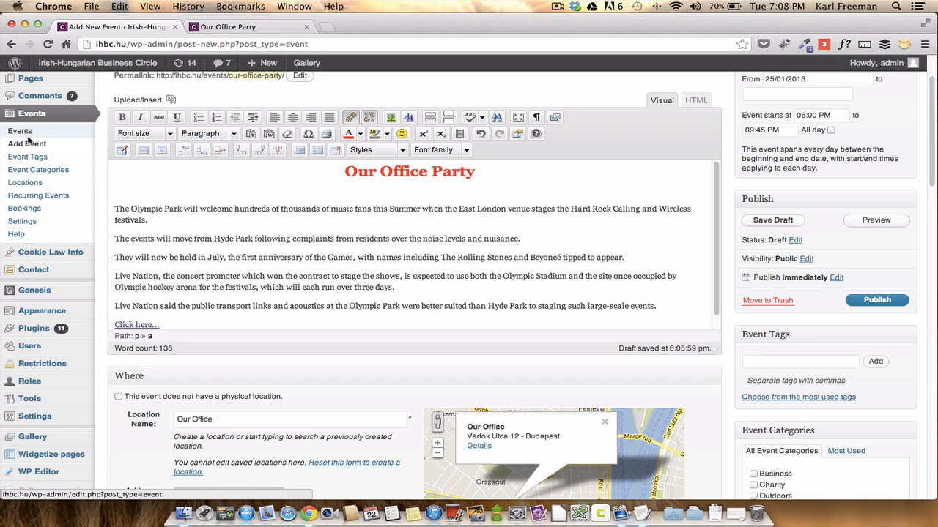
{"action": "mouse_move", "coordinate": [23, 209]}
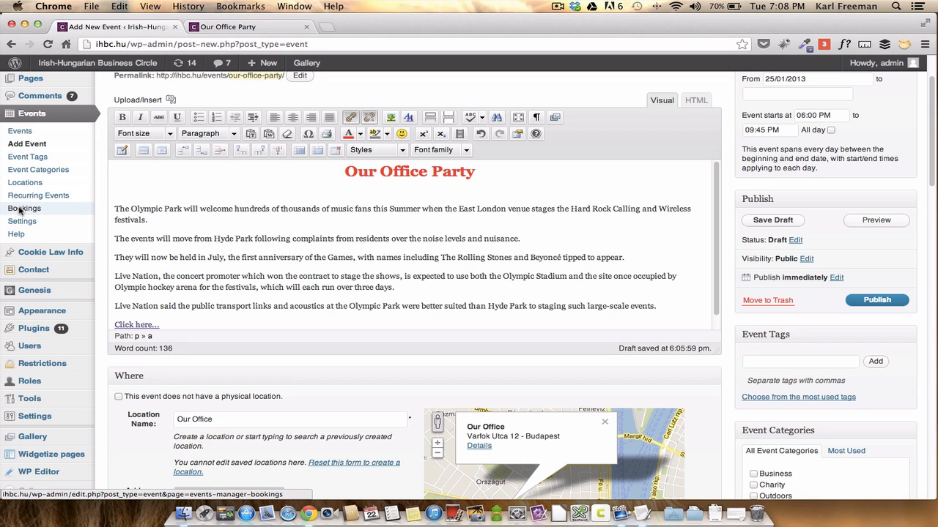
Step: Filter the Bookings dashboard to past events and all statuses, listing nine Business Seminar bookings
{"action": "left_click", "coordinate": [25, 209]}
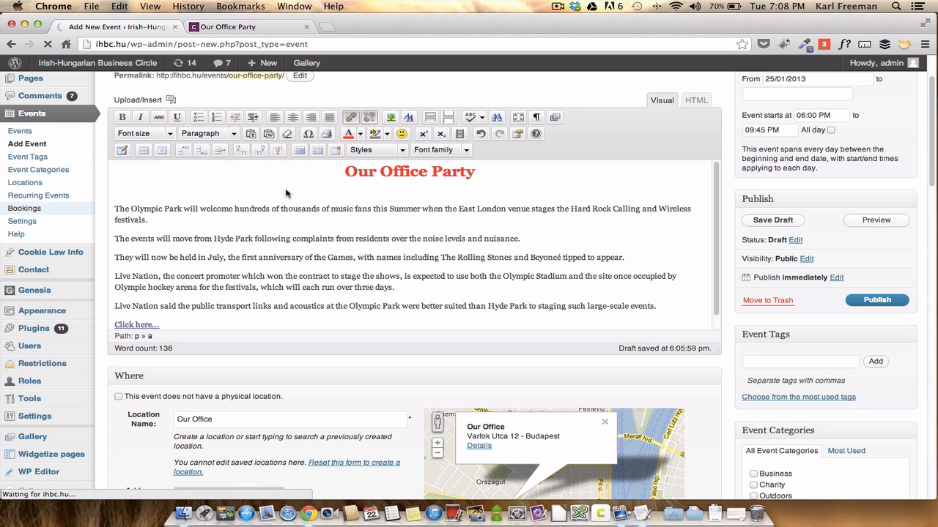
{"action": "left_click", "coordinate": [25, 208]}
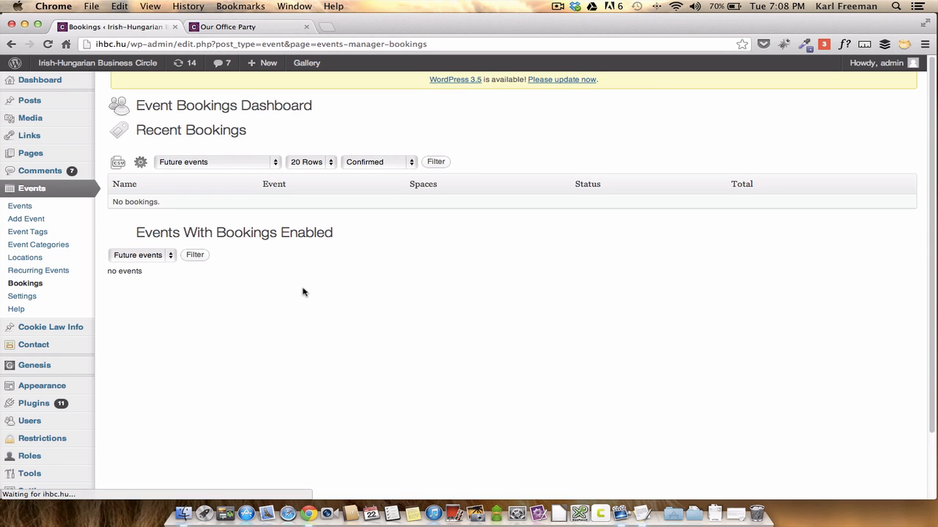
{"action": "mouse_move", "coordinate": [393, 293]}
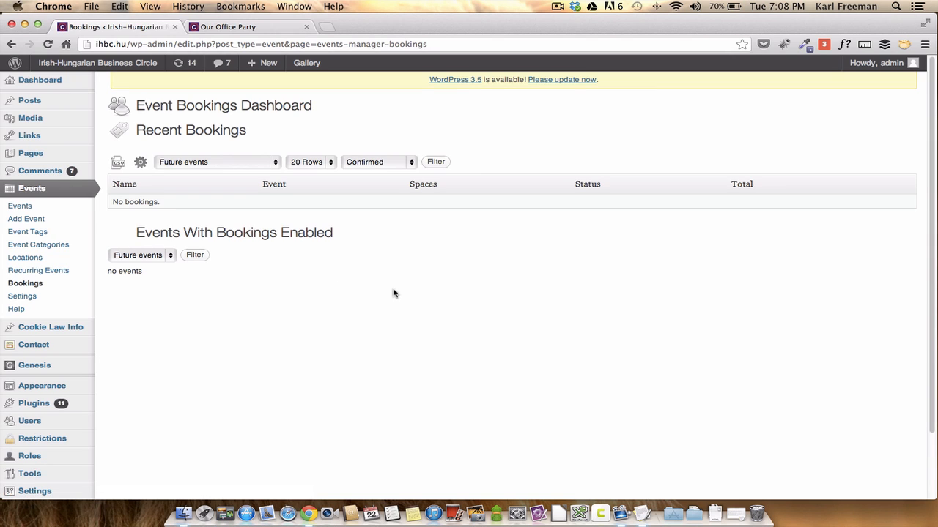
{"action": "mouse_move", "coordinate": [277, 169]}
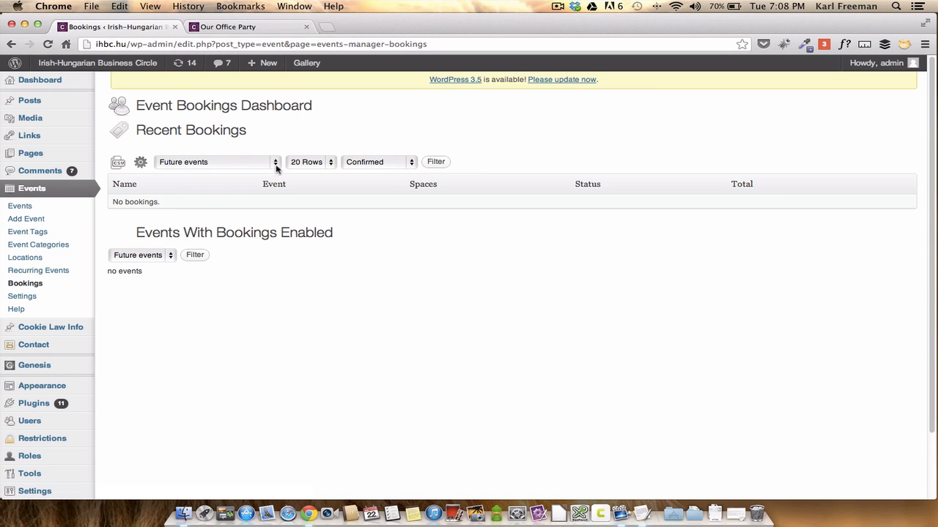
{"action": "left_click", "coordinate": [213, 162]}
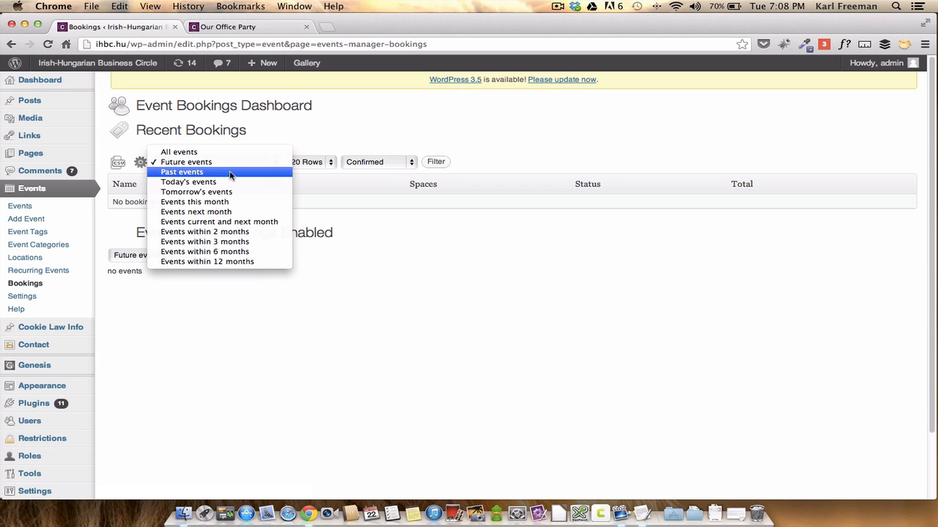
{"action": "left_click", "coordinate": [181, 172]}
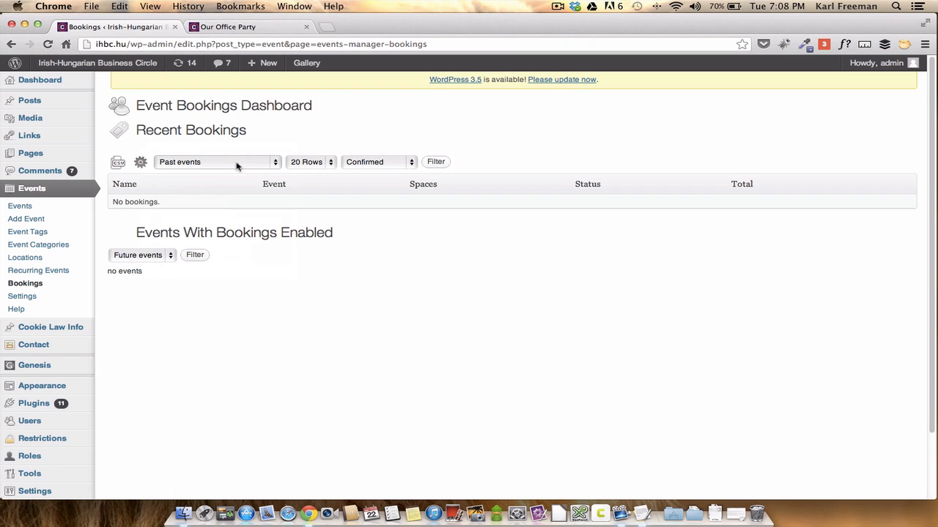
{"action": "left_click", "coordinate": [435, 162]}
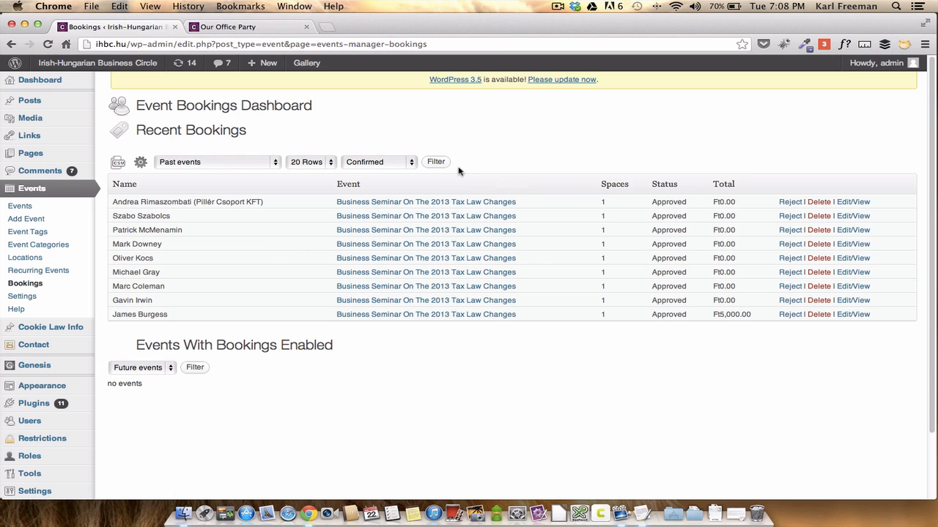
{"action": "left_click", "coordinate": [378, 162]}
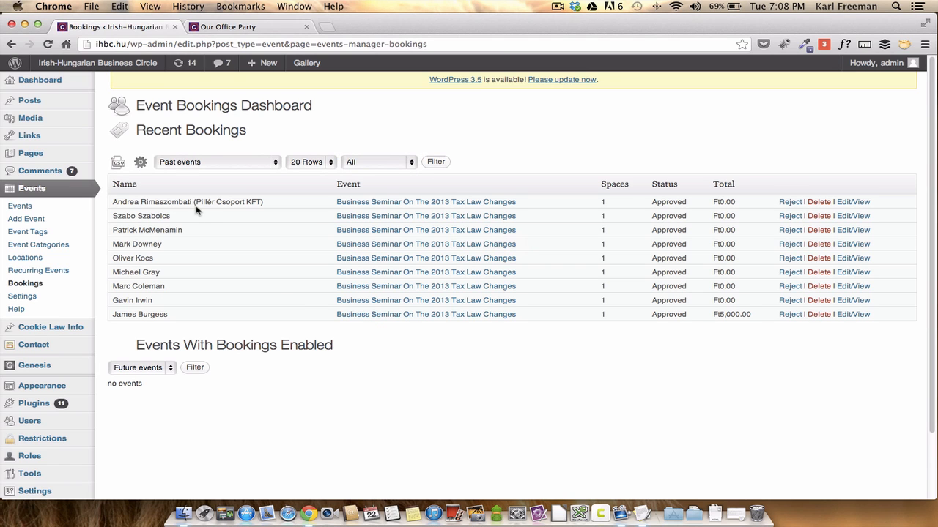
{"action": "mouse_move", "coordinate": [339, 235]}
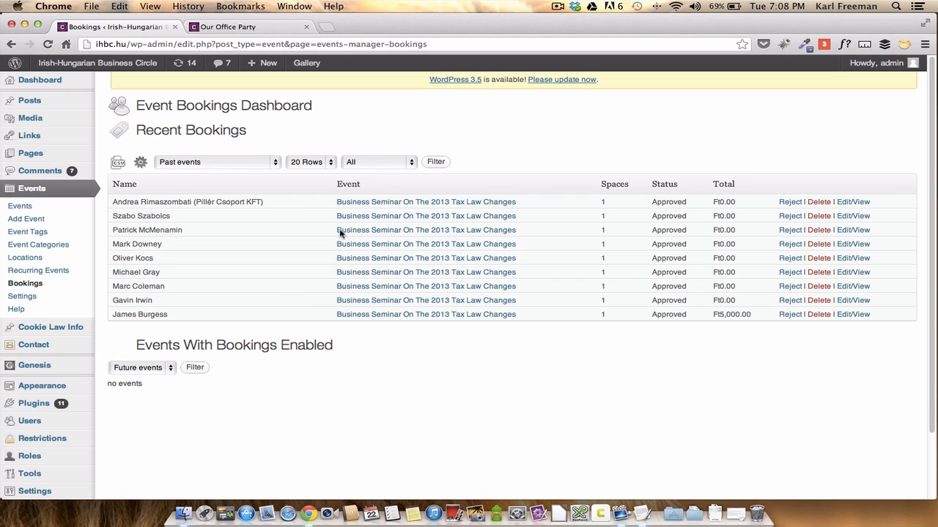
{"action": "mouse_move", "coordinate": [483, 227]}
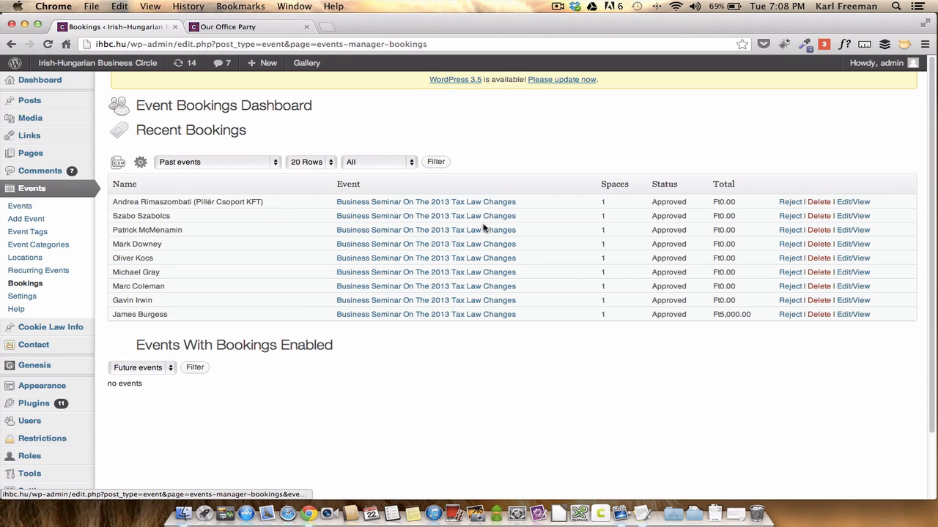
{"action": "mouse_move", "coordinate": [263, 220]}
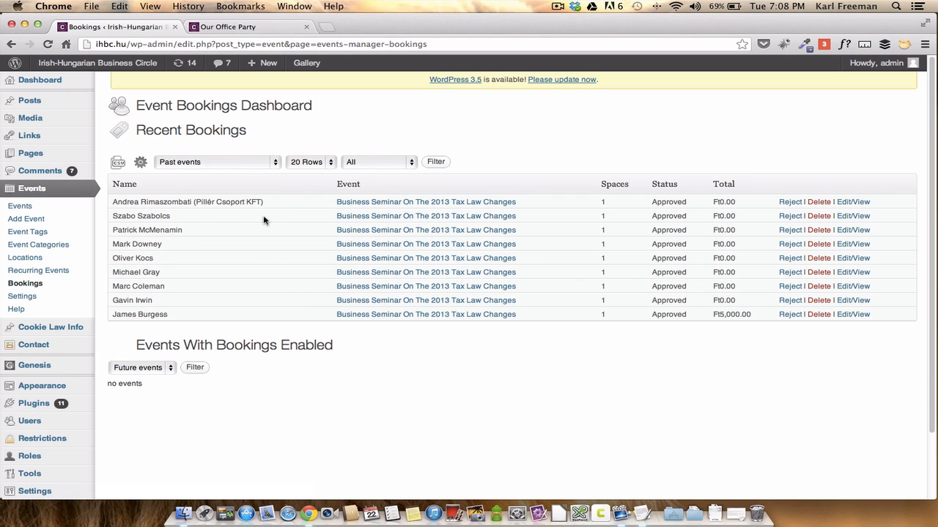
{"action": "mouse_move", "coordinate": [460, 358]}
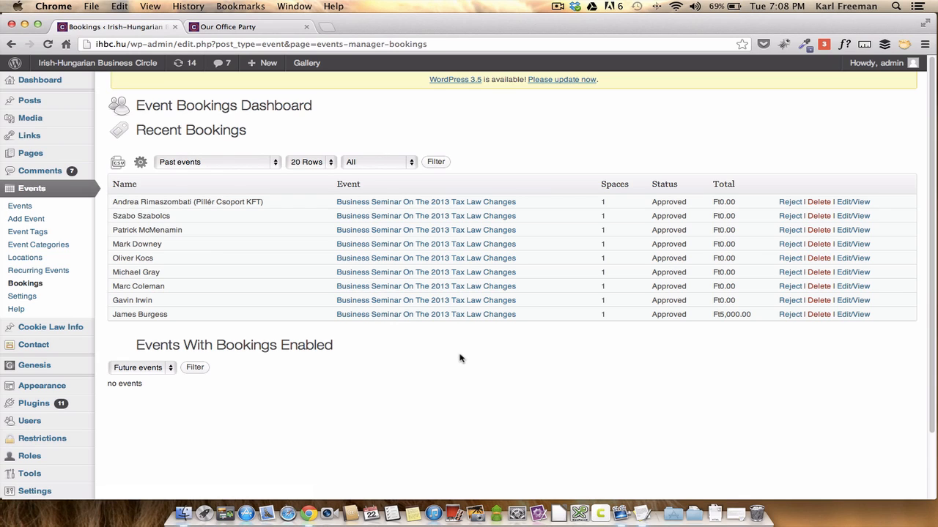
{"action": "mouse_move", "coordinate": [401, 366]}
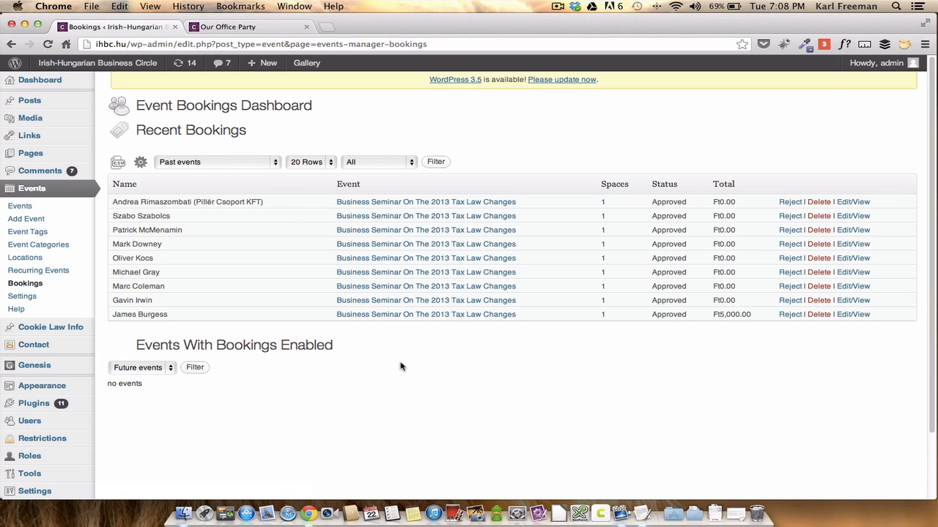
{"action": "mouse_move", "coordinate": [486, 158]}
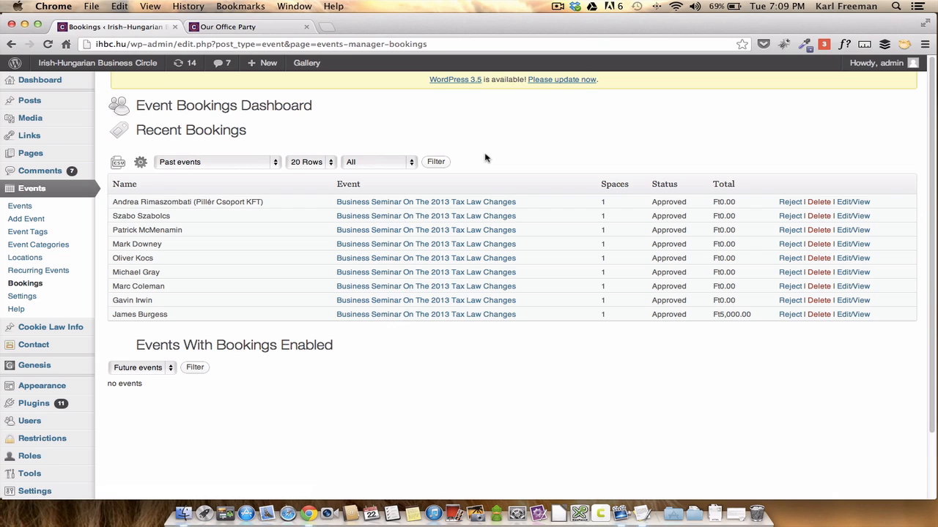
{"action": "mouse_move", "coordinate": [475, 162]}
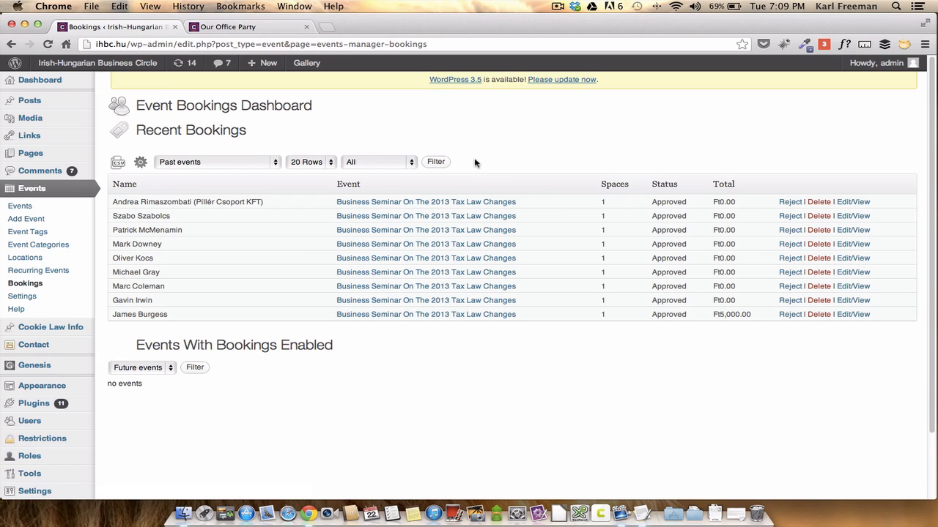
{"action": "mouse_move", "coordinate": [482, 156]}
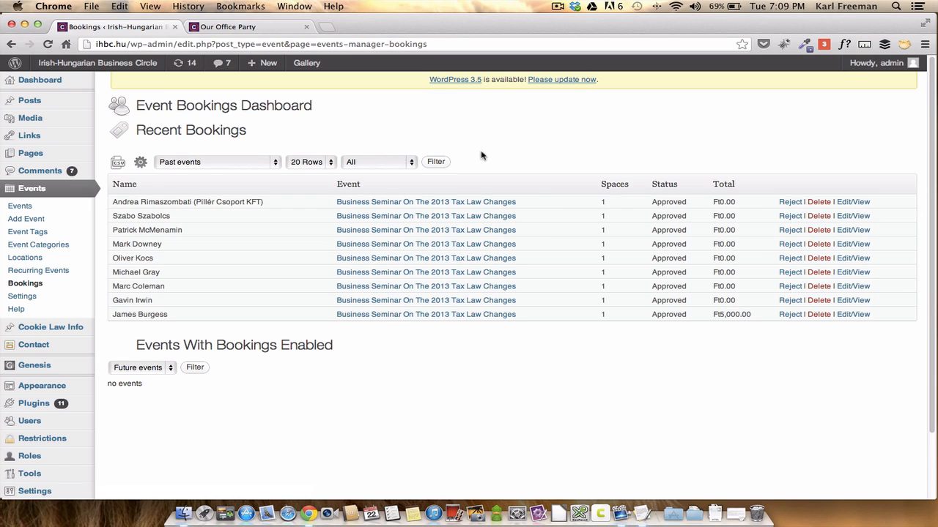